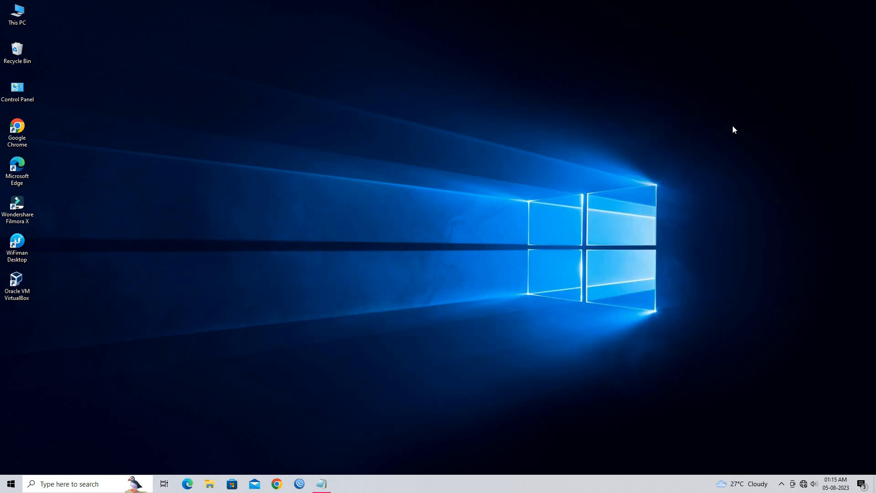
pyautogui.moveTo(394, 436)
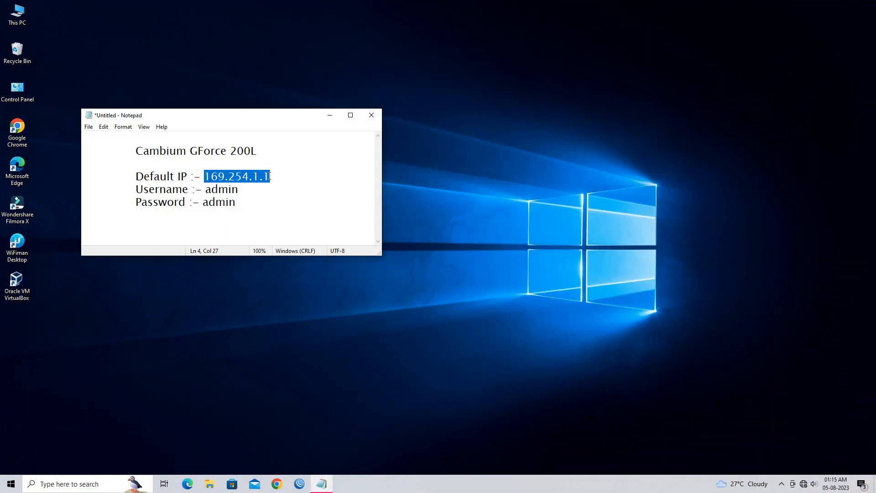
# Select the GForce 200L default IP 169.254.1.1 in the Notepad notes.
pyautogui.doubleClick(150, 176)
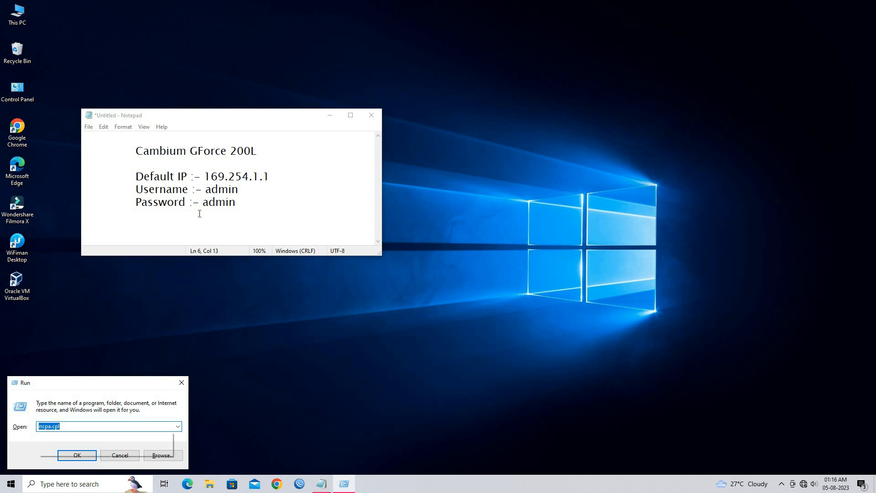
# Give the Ethernet adapter static IPv4 169.254.1.25, mask 255.255.255.0, via ncpa.cpl.
pyautogui.write('ncpa.c')
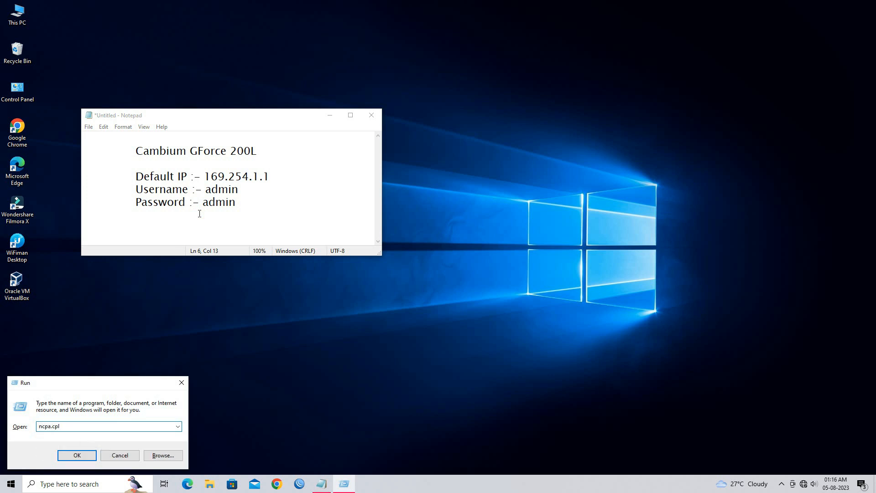
pyautogui.click(77, 454)
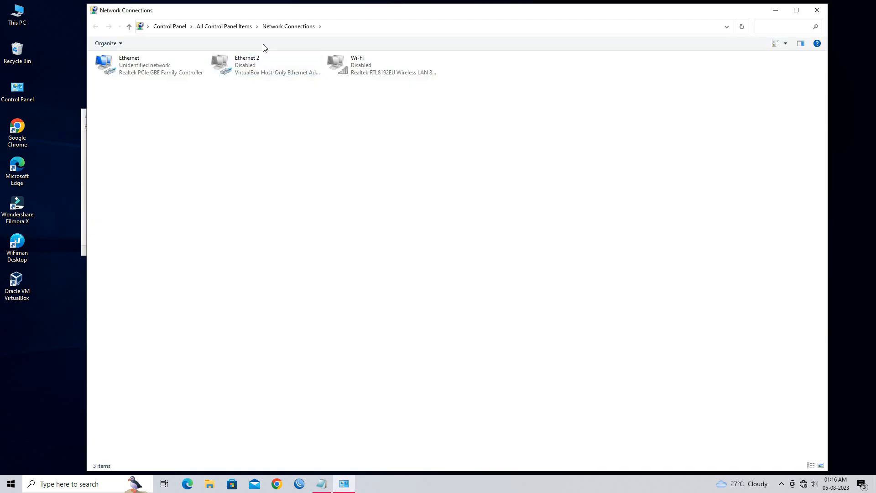
pyautogui.click(128, 65)
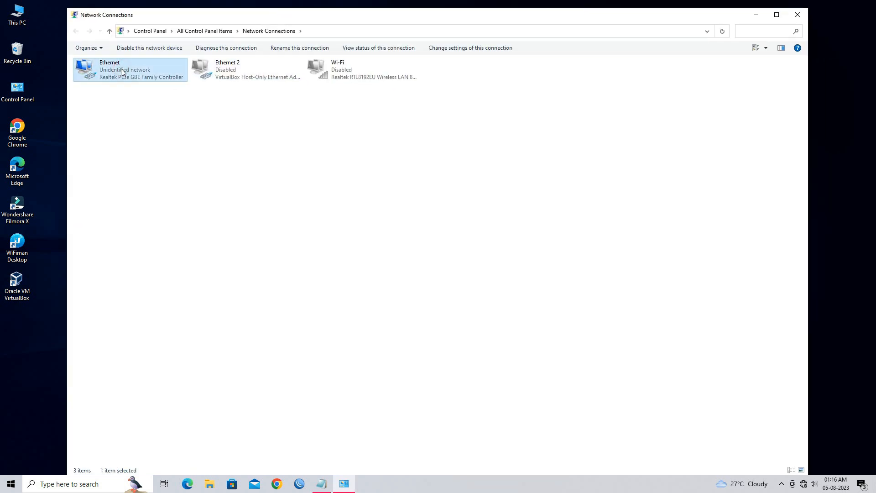
pyautogui.doubleClick(130, 69)
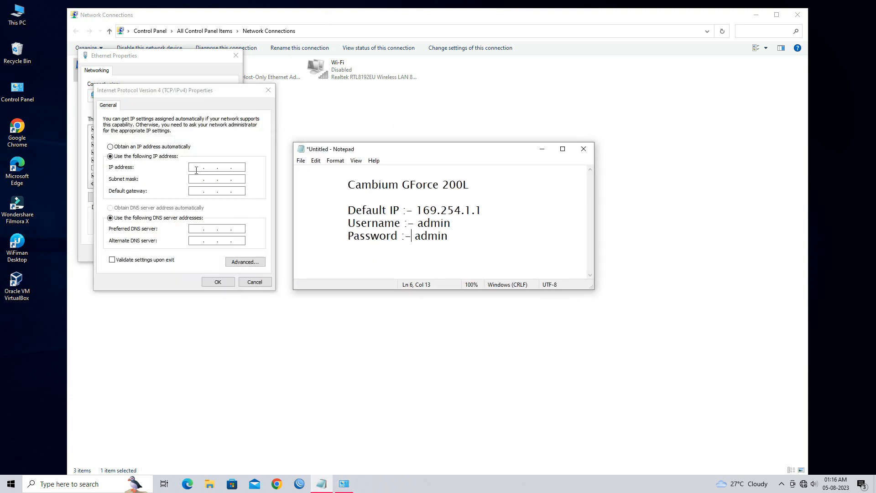
pyautogui.write('169')
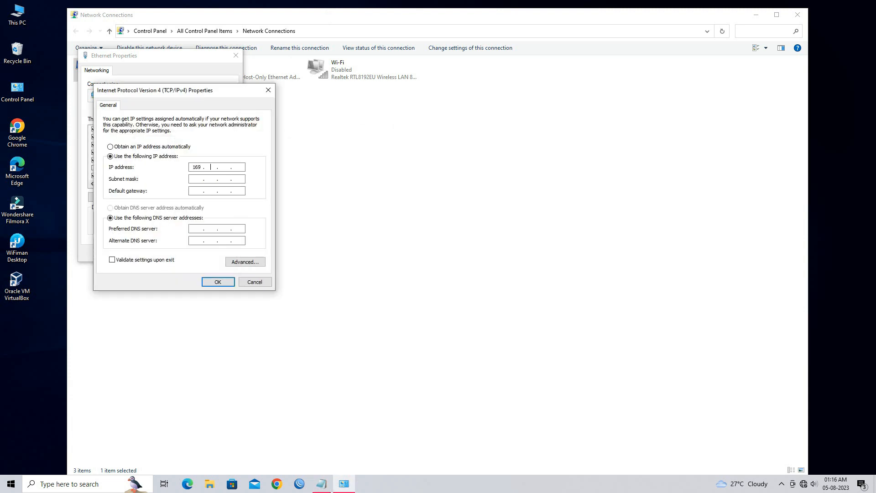
pyautogui.write('254.1')
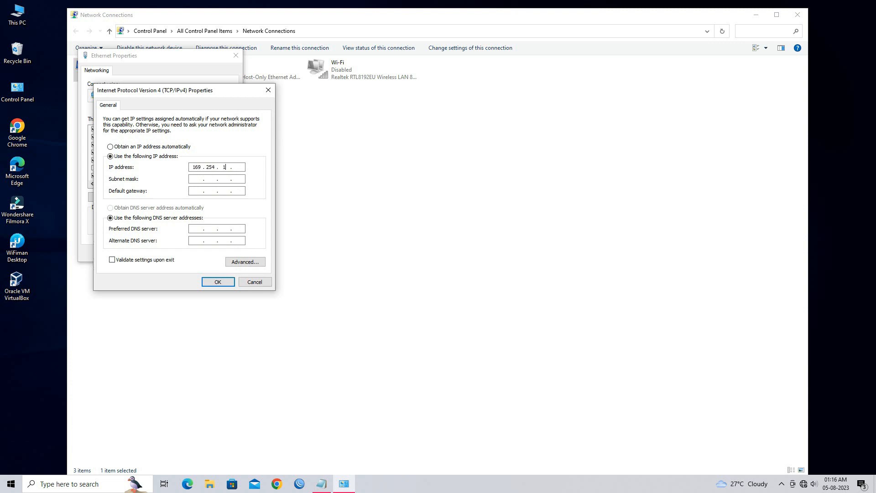
pyautogui.write('25')
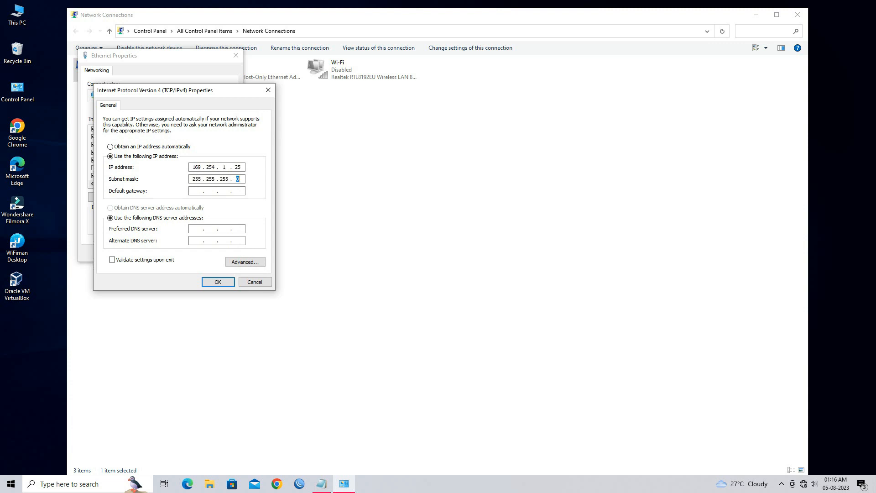
pyautogui.click(217, 282)
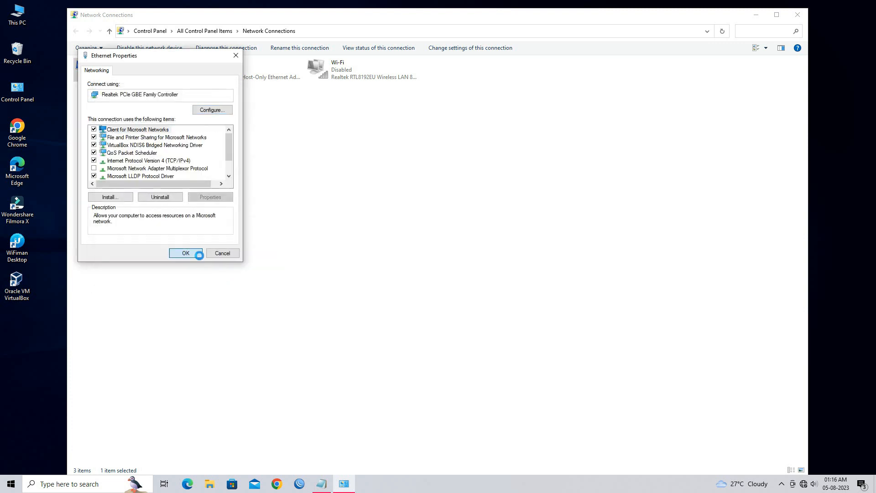
pyautogui.click(186, 253)
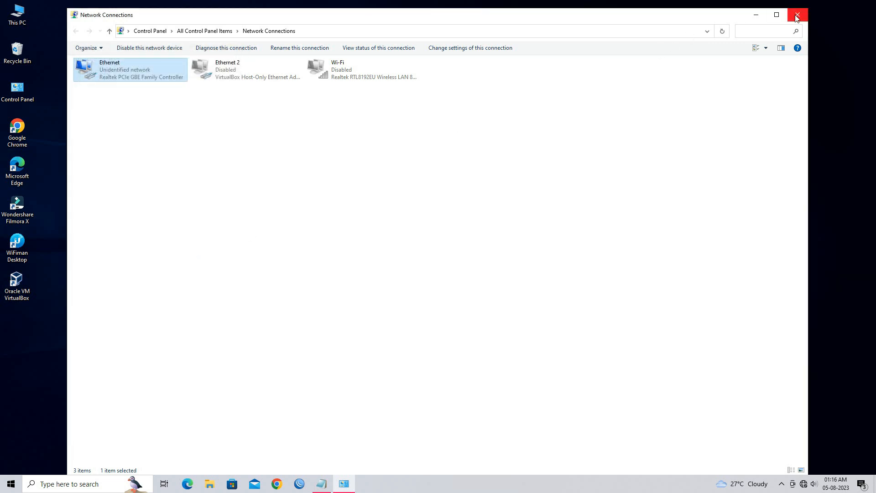
# Run 'ping 169.254.1.1 -t' from the Run dialog to check radio replies.
pyautogui.click(796, 15)
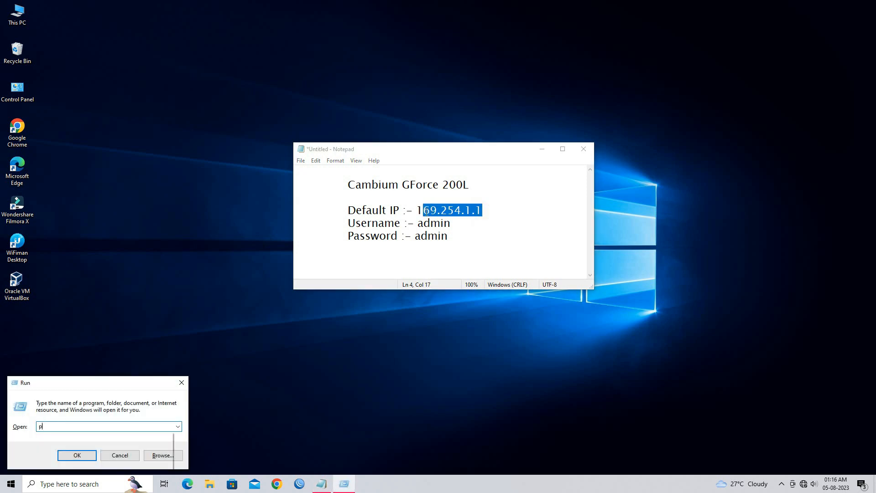
pyautogui.write('ing')
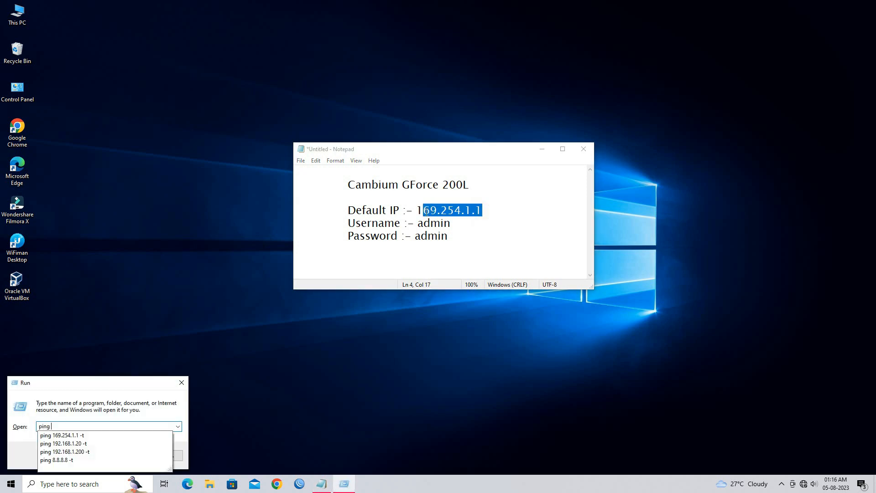
pyautogui.write('169.254.1.1')
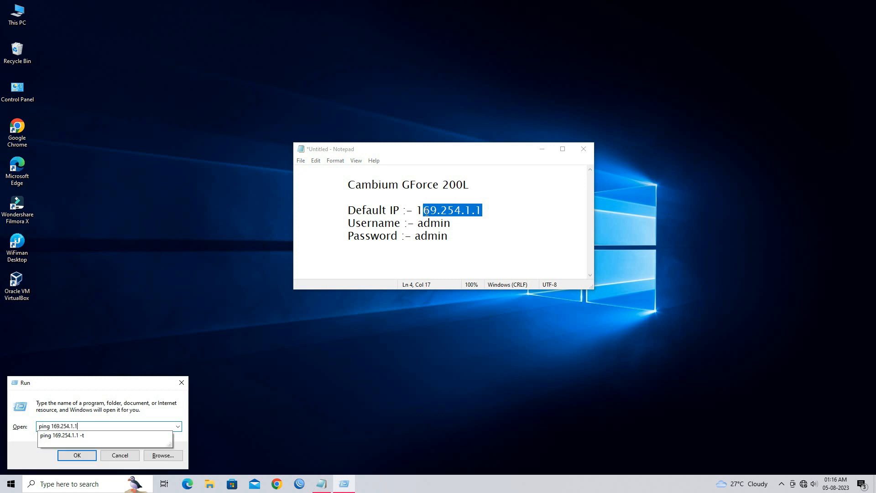
pyautogui.click(77, 455)
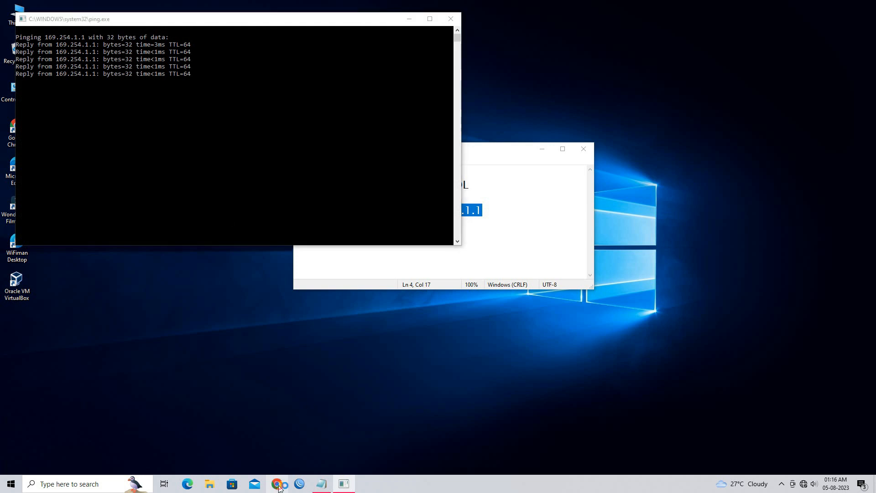
pyautogui.click(276, 483)
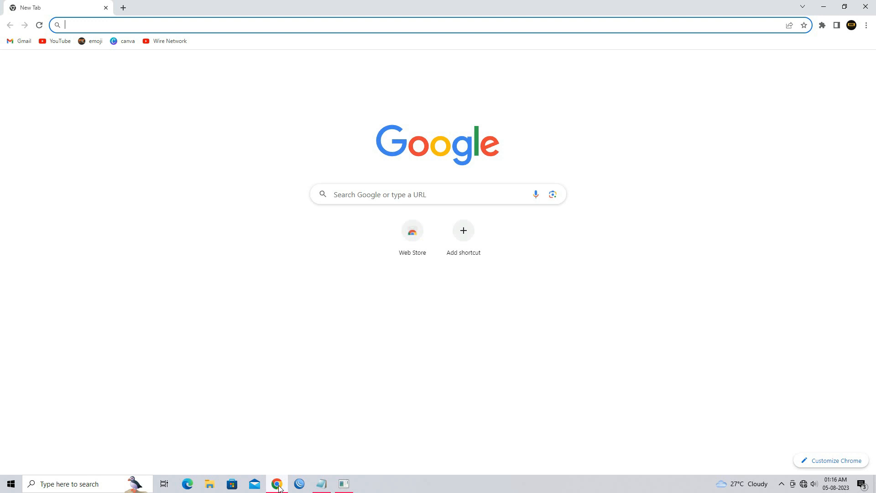
pyautogui.click(320, 483)
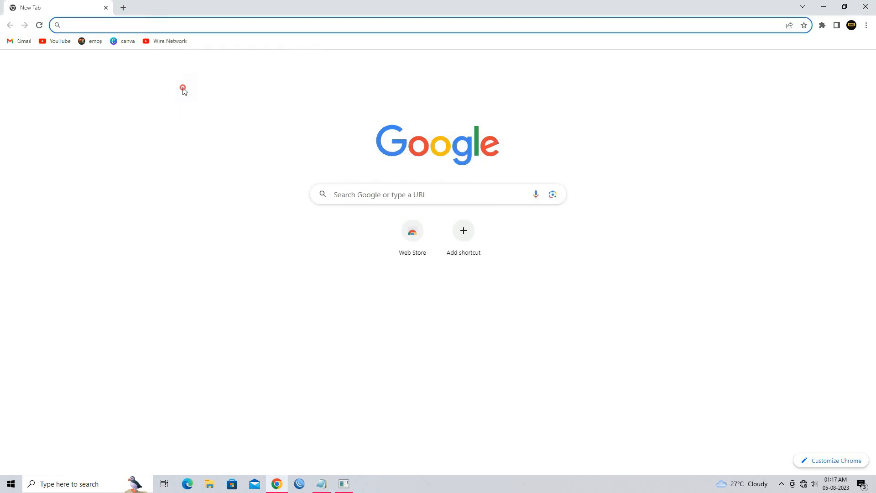
pyautogui.write('169.254.1.1')
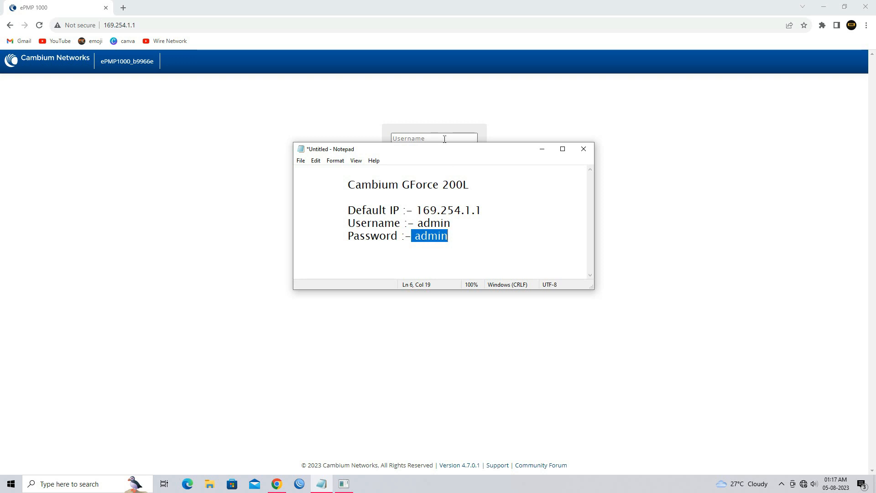
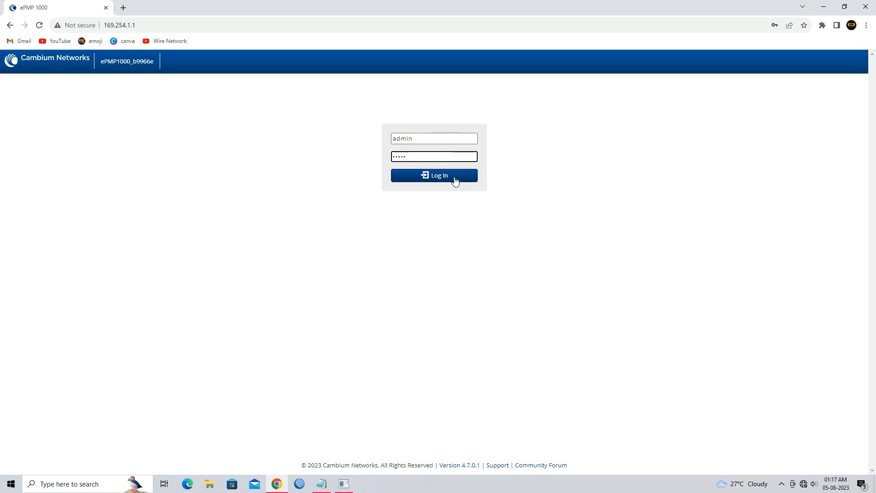
# Log in and save a new 8+ character administrator password in the security prompt.
pyautogui.click(433, 175)
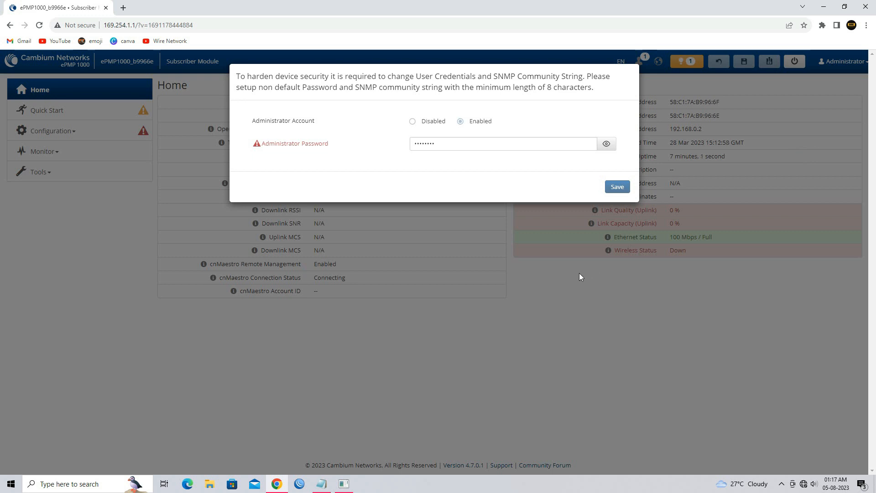
pyautogui.moveTo(543, 237)
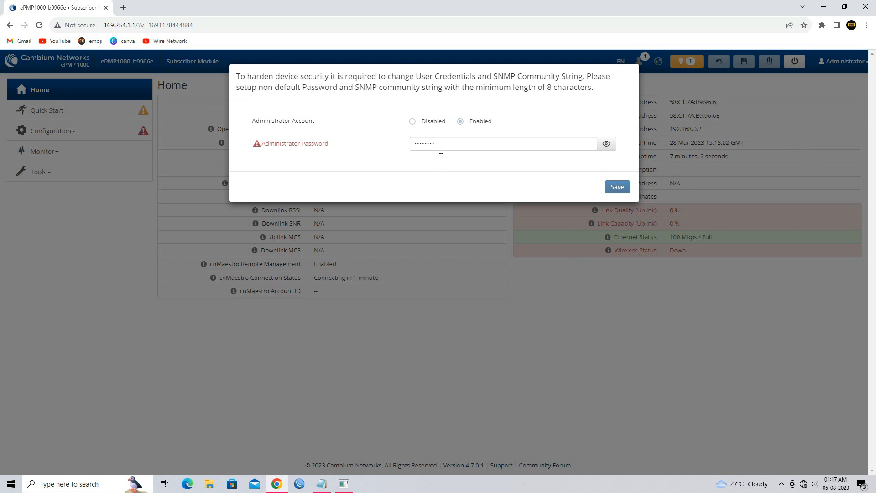
pyautogui.click(502, 143)
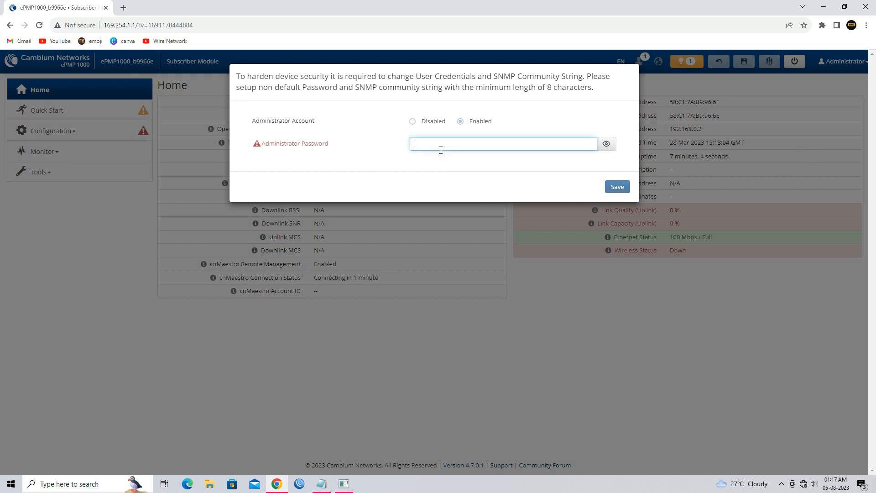
pyautogui.write('••••')
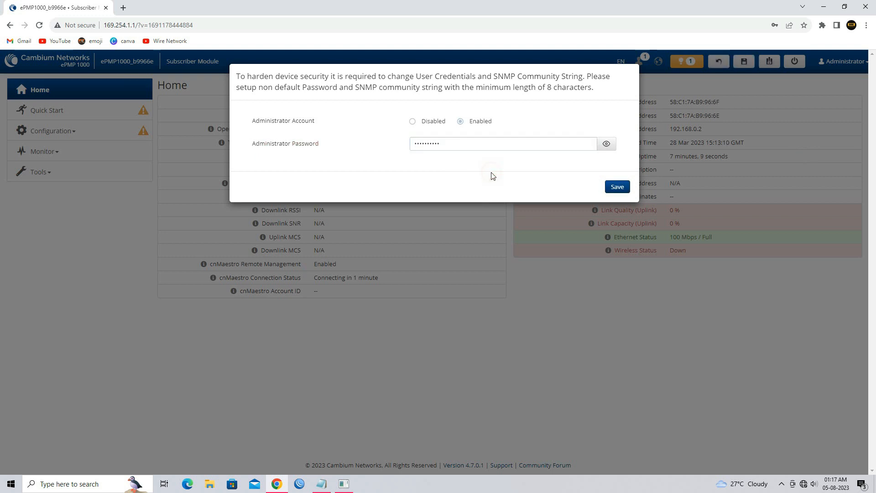
pyautogui.click(617, 186)
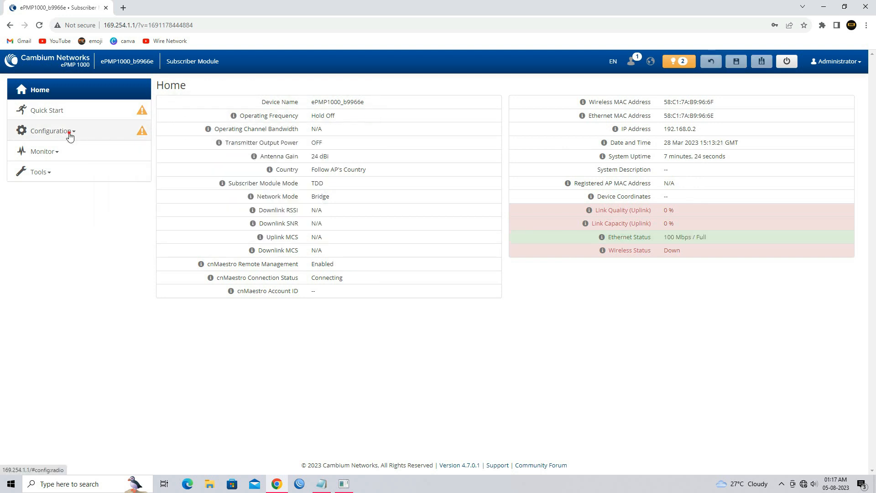
# On the Radio page choose Access Point mode, ePTP Master driver, and country Other.
pyautogui.click(50, 130)
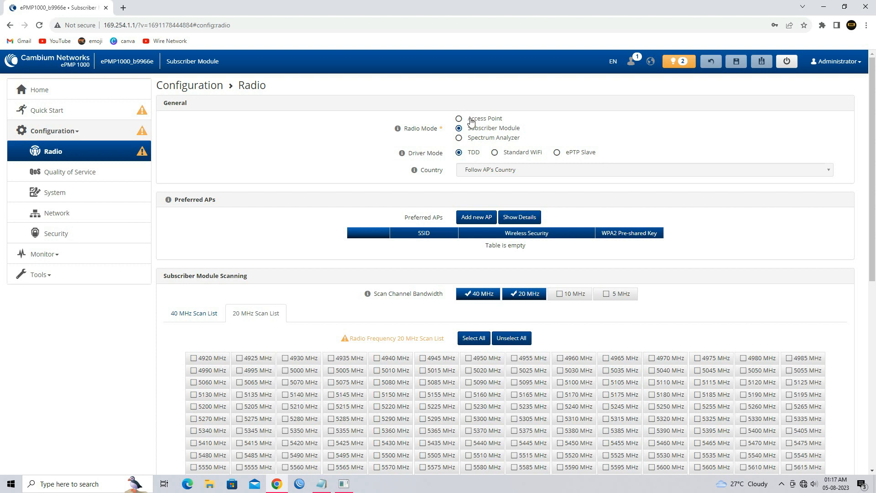
pyautogui.click(458, 118)
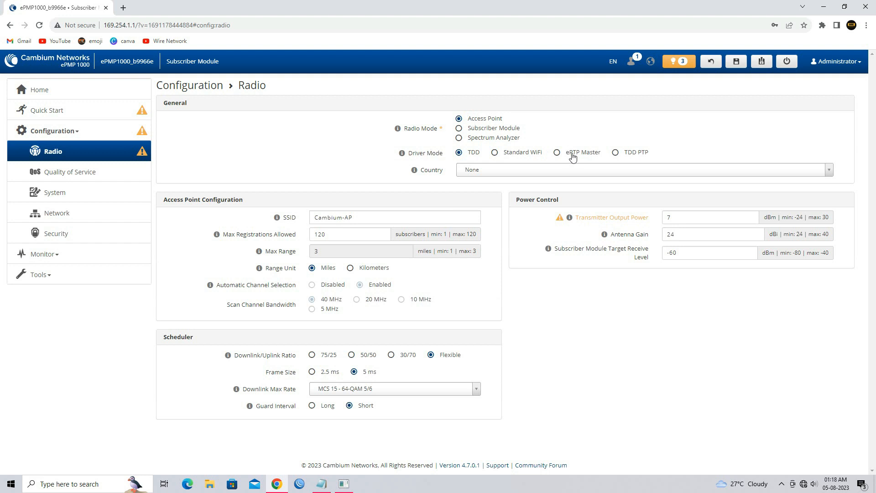
pyautogui.click(556, 152)
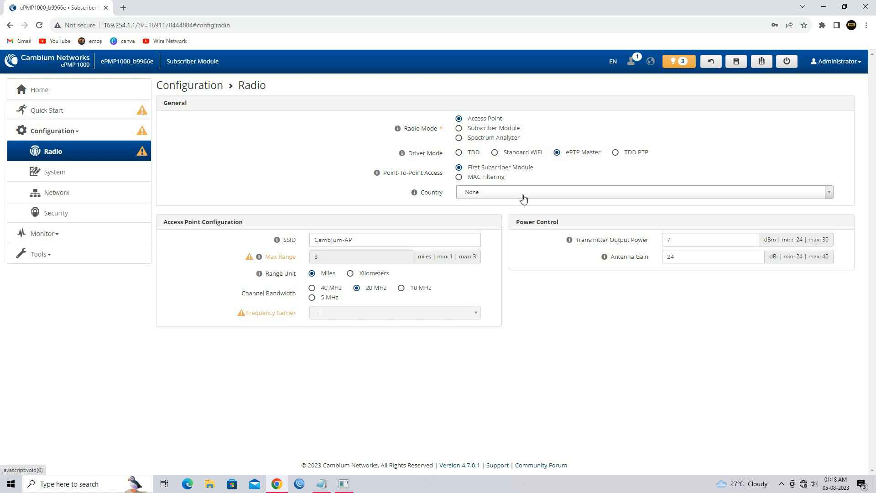
pyautogui.click(640, 191)
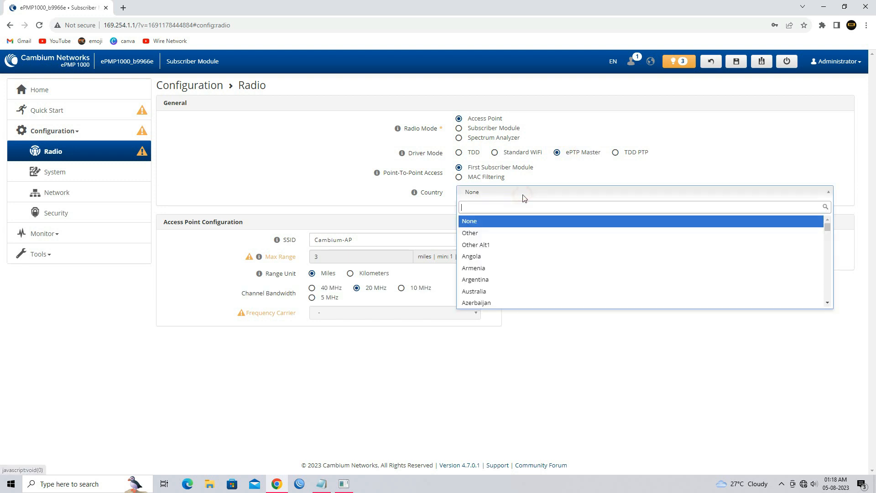
pyautogui.moveTo(513, 233)
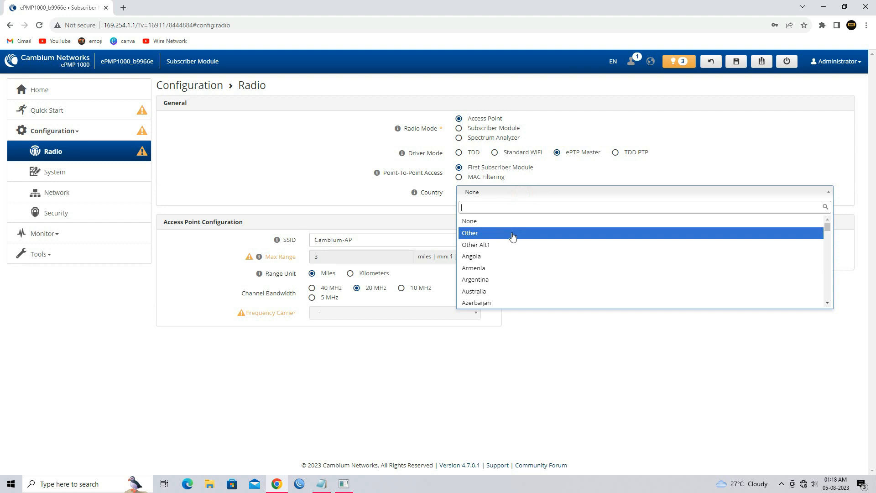
pyautogui.click(470, 232)
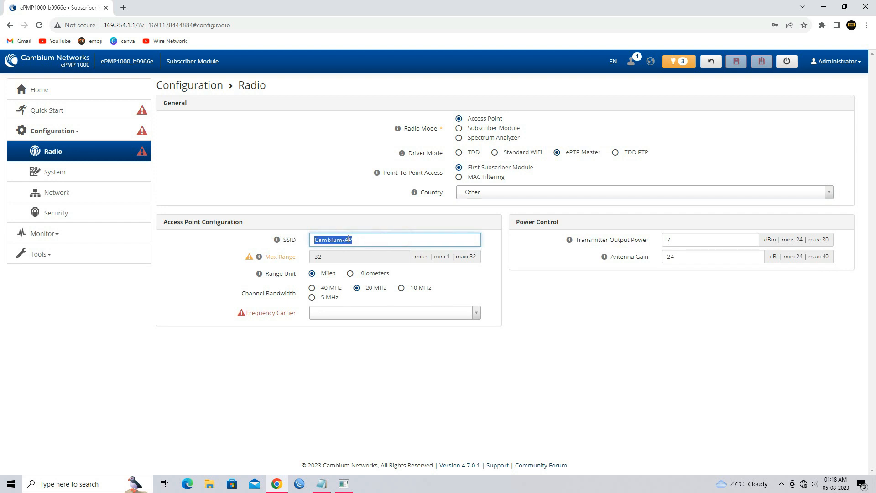
# Set SSID WIRE_NETWORK, 40 MHz bandwidth, and 5300 MHz frequency carrier.
pyautogui.write('WIRE_')
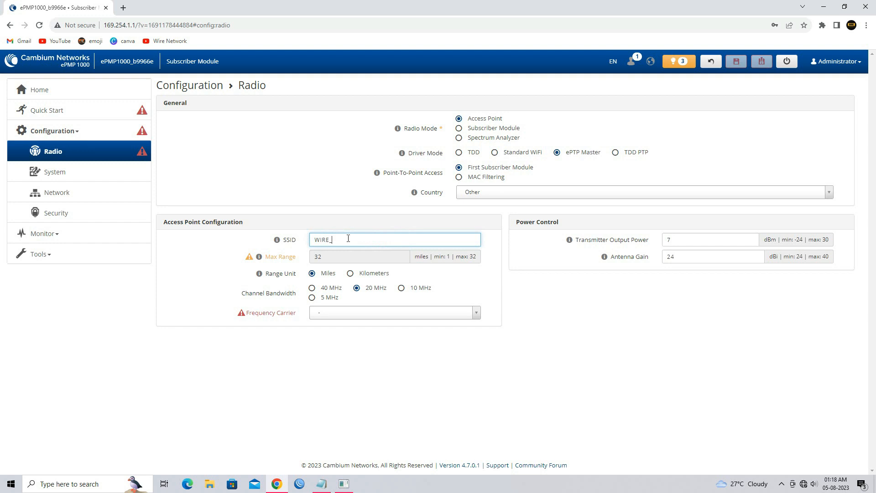
pyautogui.write('NETWORK')
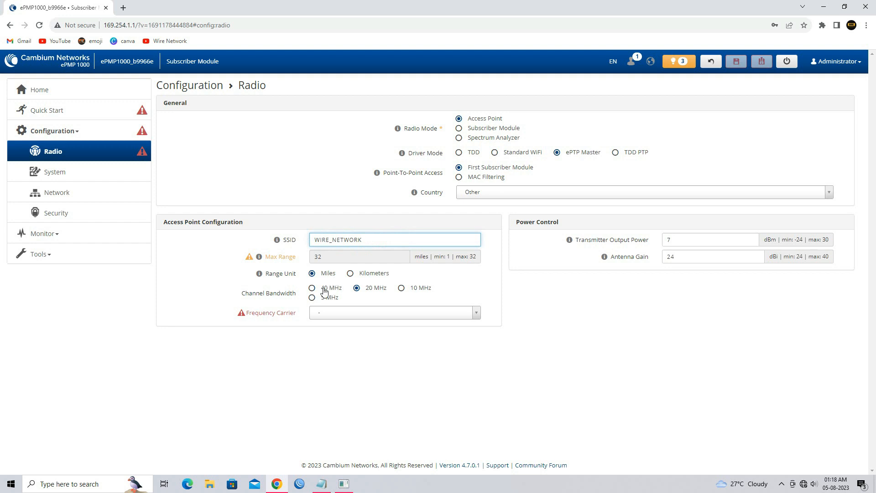
pyautogui.click(312, 288)
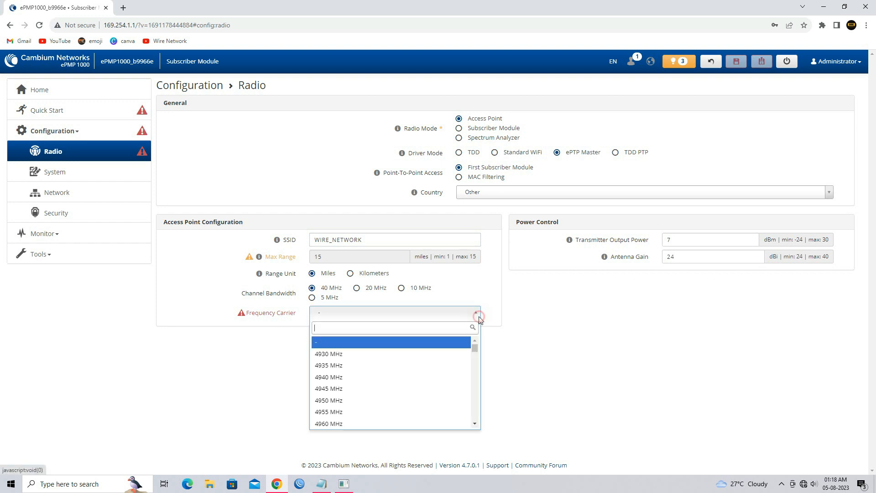
pyautogui.write('5300')
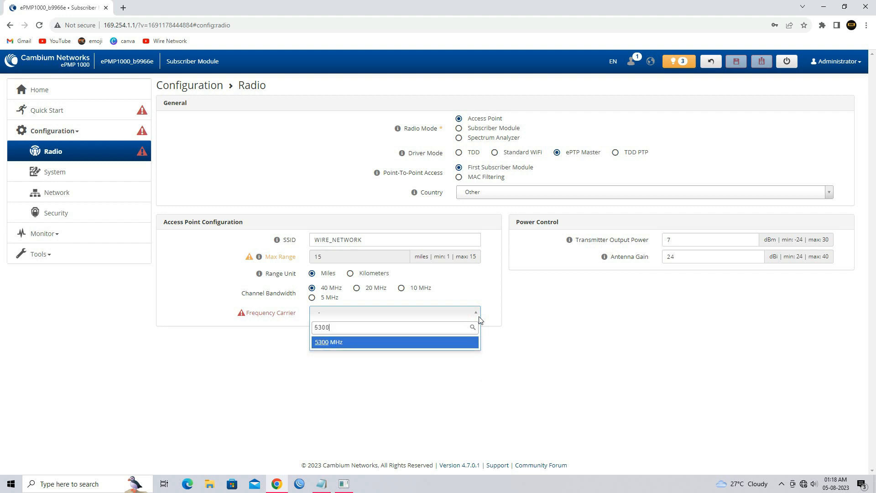
pyautogui.click(328, 342)
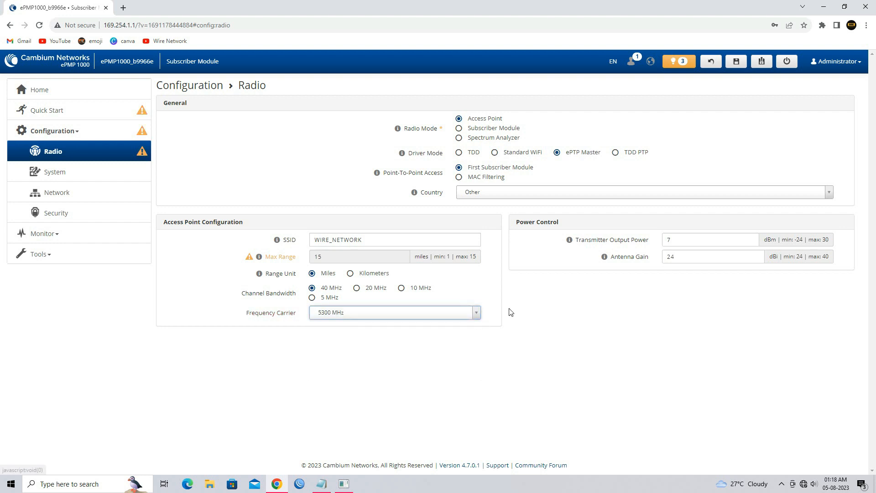
pyautogui.moveTo(569, 239)
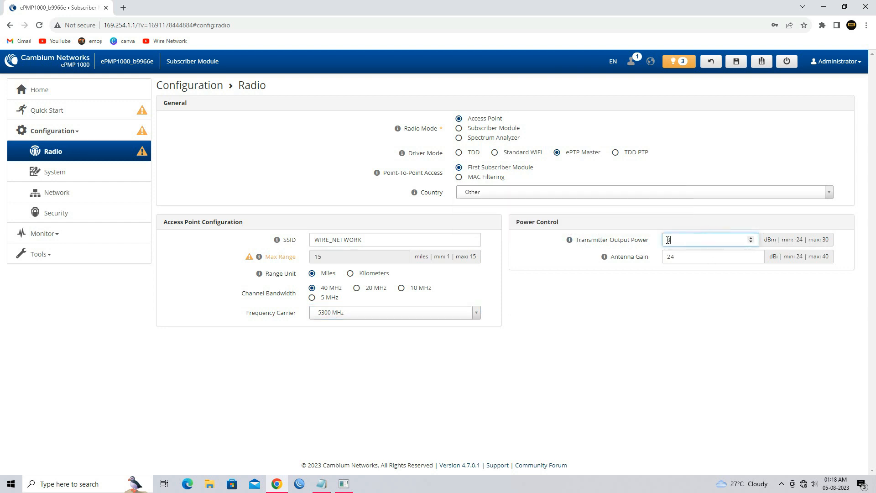
# Set transmitter output power to 30 dBm, accept cnMaestro prompt, and submit.
pyautogui.write('30')
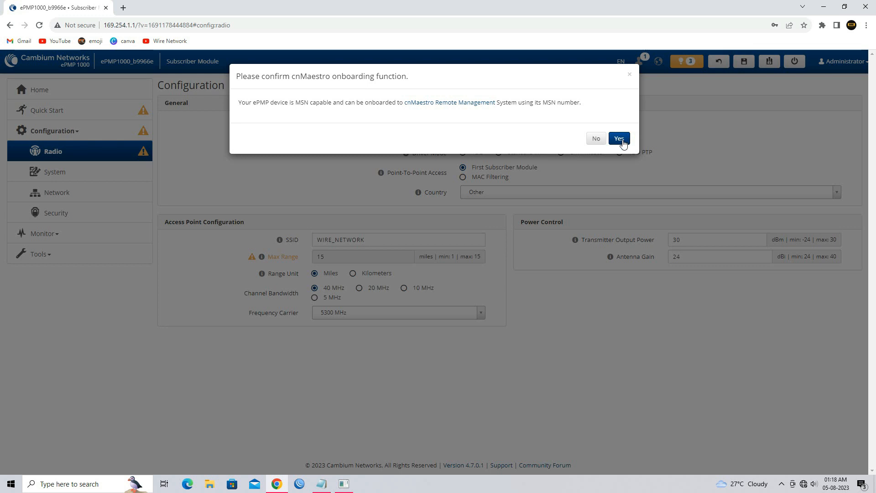
pyautogui.click(618, 139)
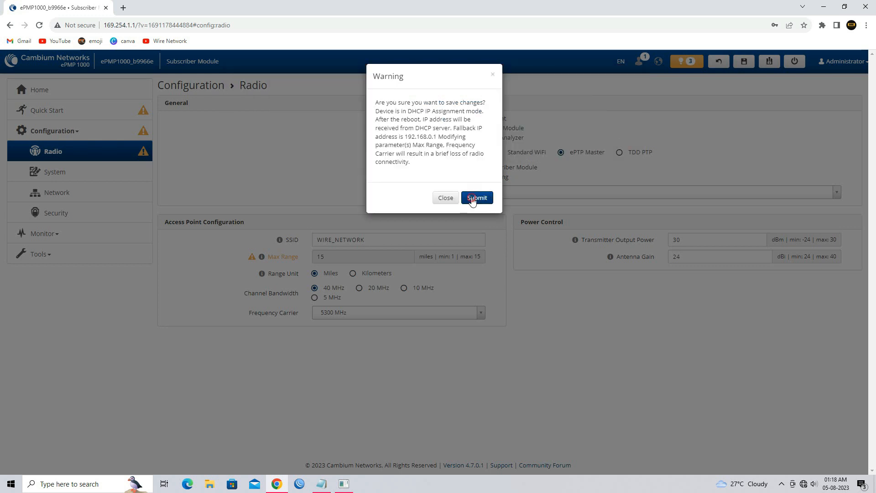
pyautogui.click(475, 198)
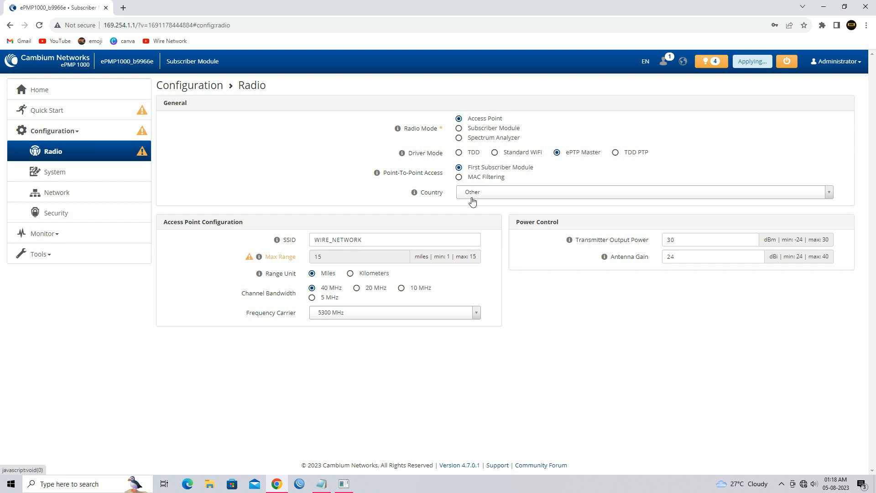
pyautogui.moveTo(762, 118)
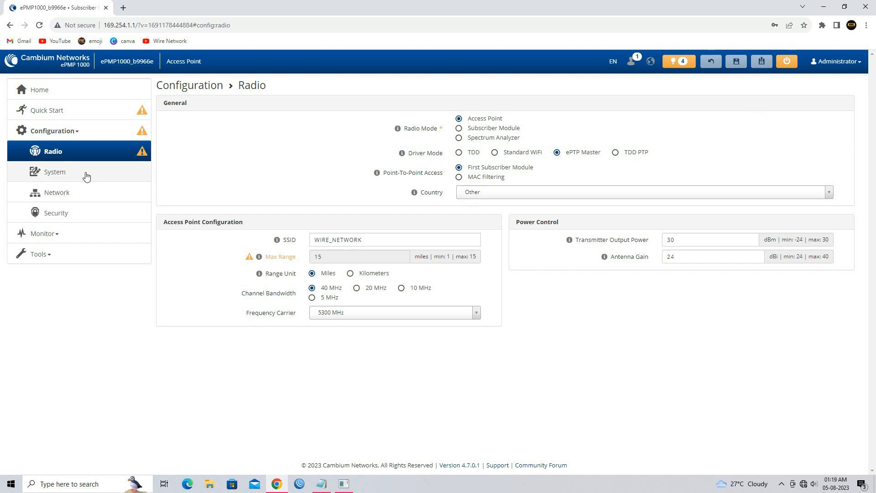
# On the System page replace Device Name with WIRE_NETWORK_AP and submit.
pyautogui.click(56, 172)
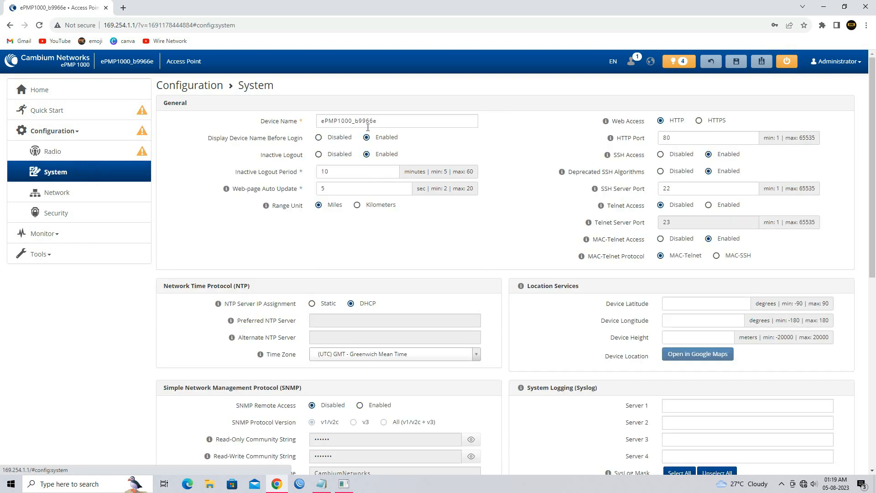
pyautogui.tripleClick(395, 121)
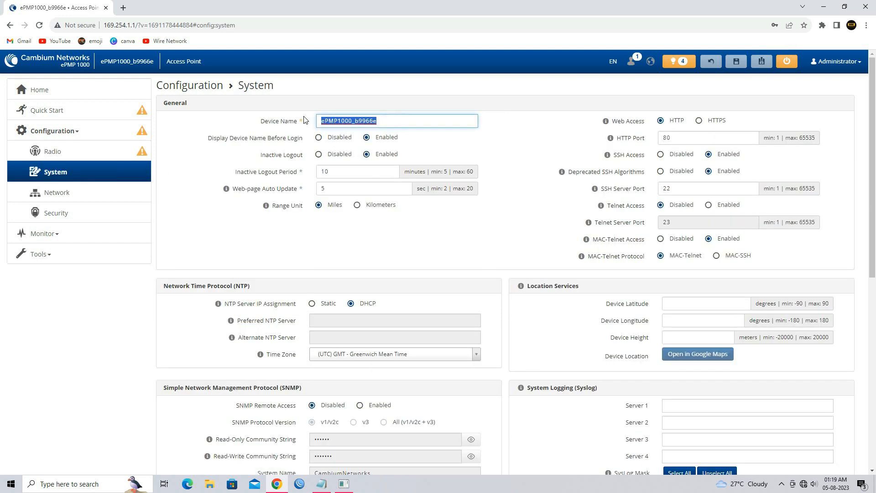
pyautogui.write('WIRE')
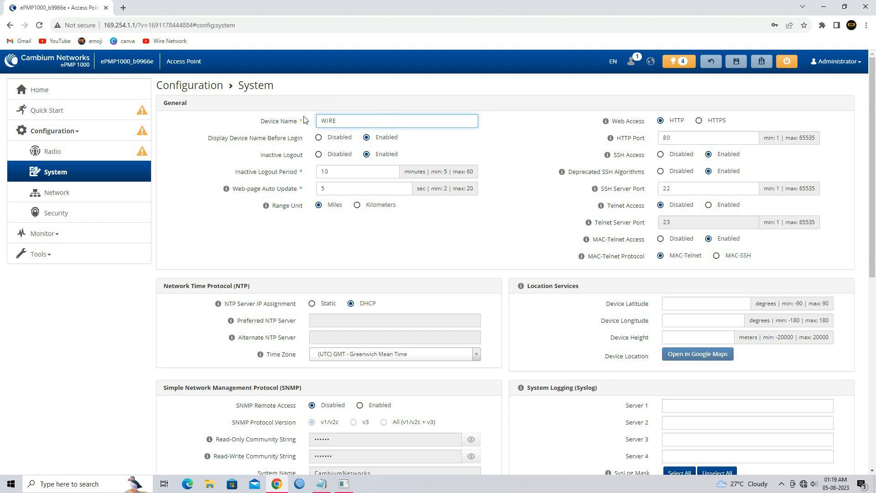
pyautogui.write('_NETWORK_A')
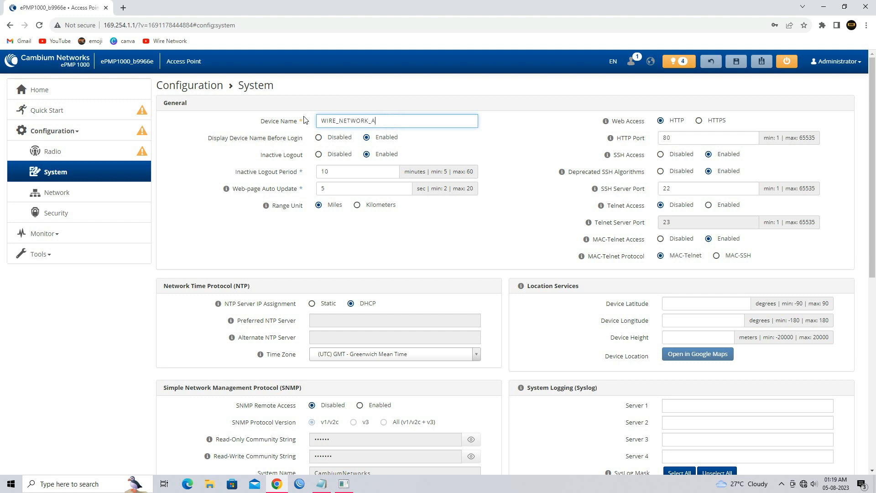
pyautogui.write('P')
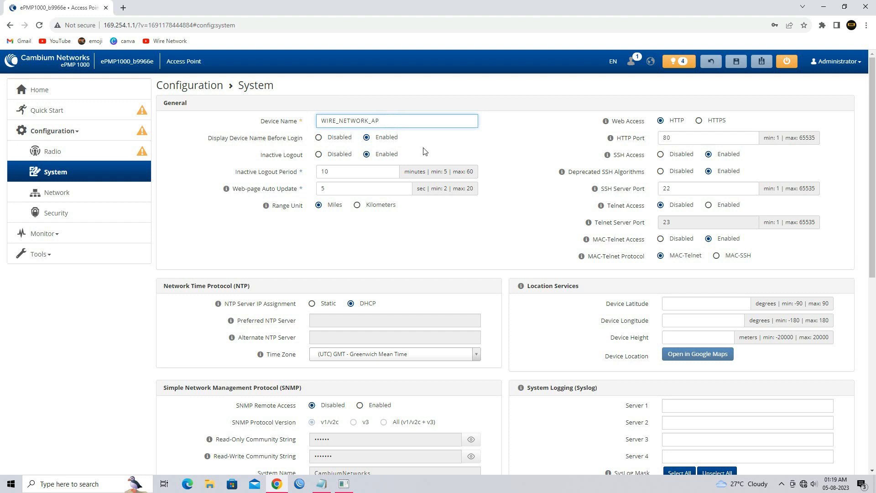
pyautogui.moveTo(714, 97)
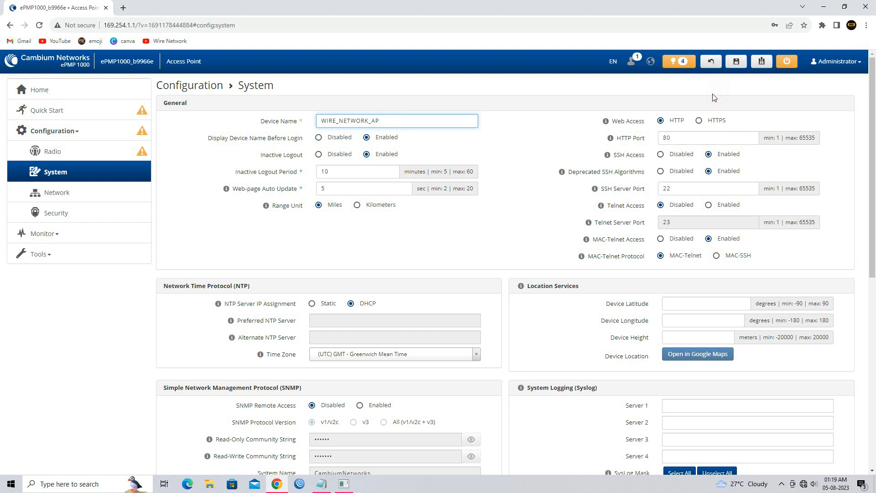
pyautogui.click(734, 61)
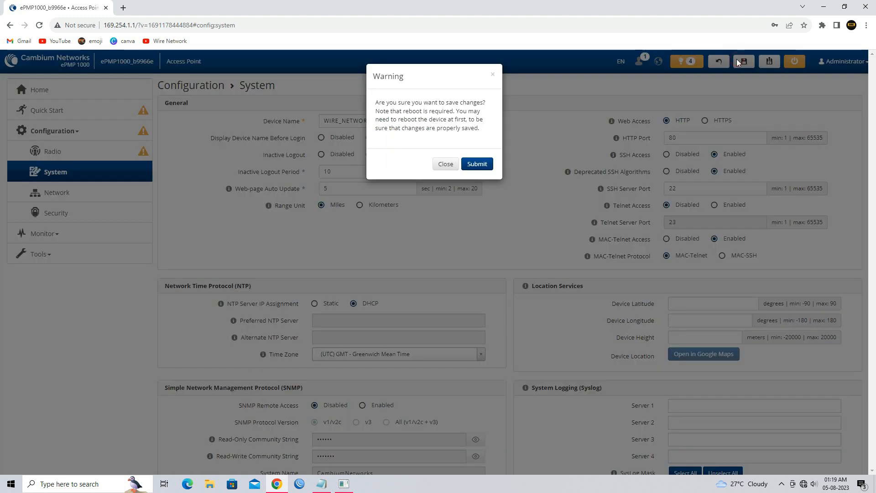
pyautogui.click(476, 163)
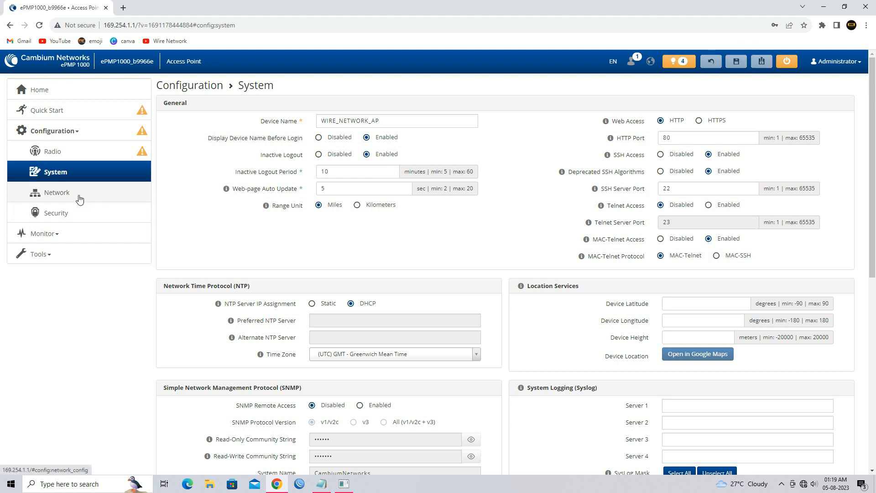
# Enter IP and gateway 192.168.222.1, DNS 8.8.8.8 and 4.2.2.2, then submit.
pyautogui.click(56, 192)
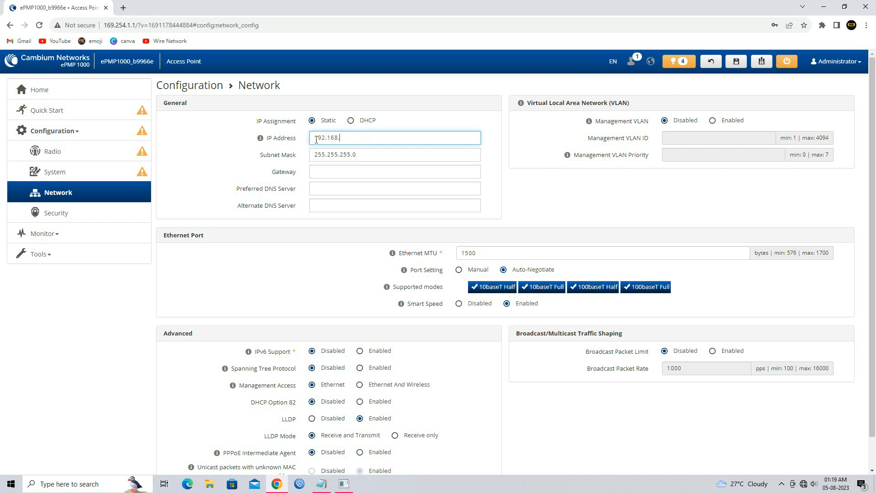
pyautogui.write('222.1')
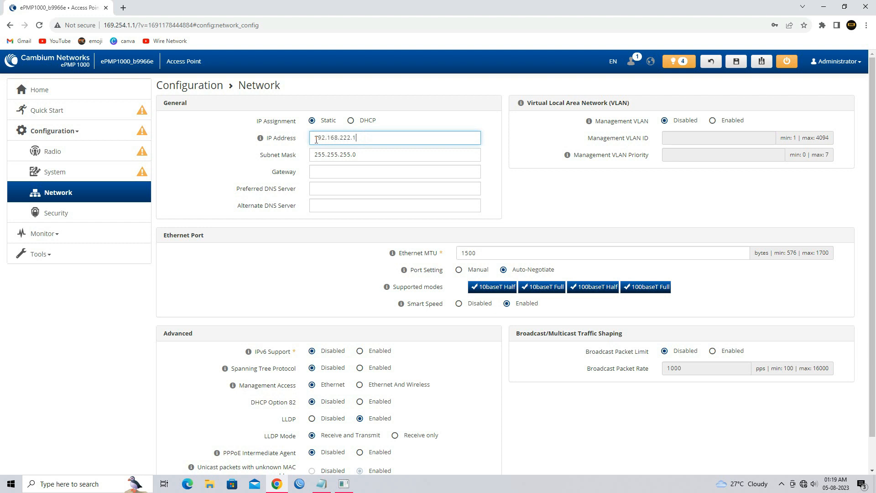
pyautogui.click(394, 172)
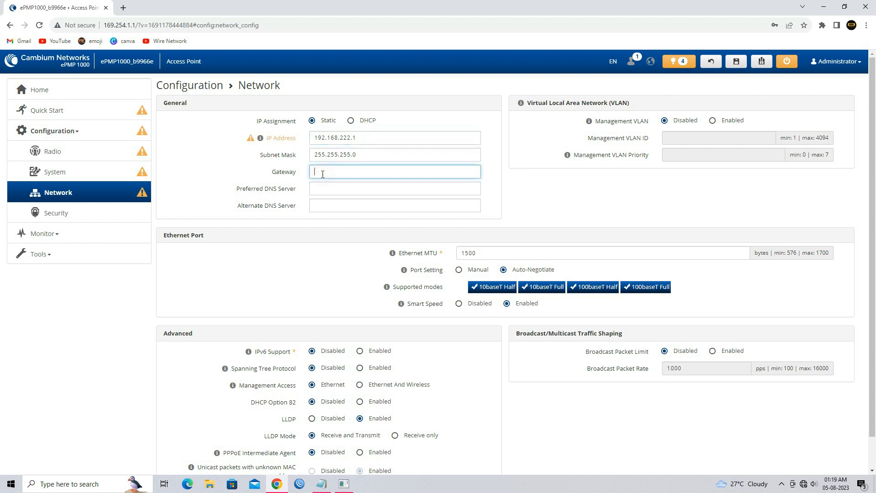
pyautogui.write('192.168.222.1')
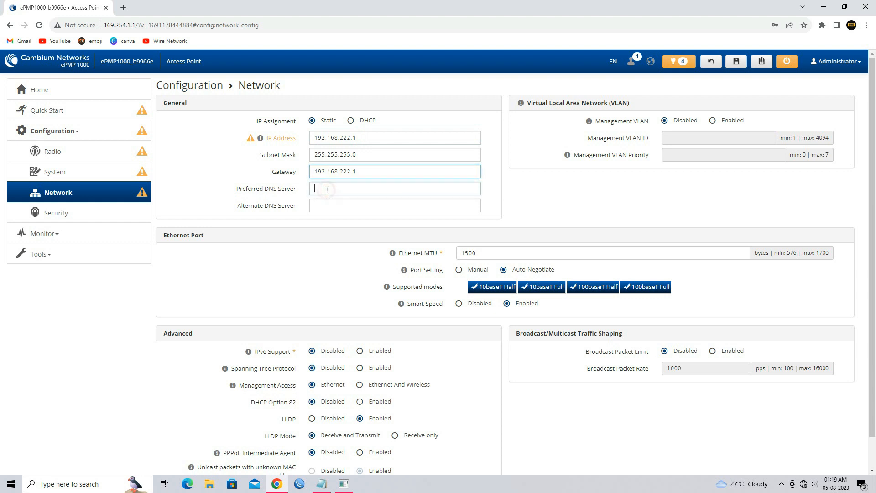
pyautogui.write('8.8.8.8')
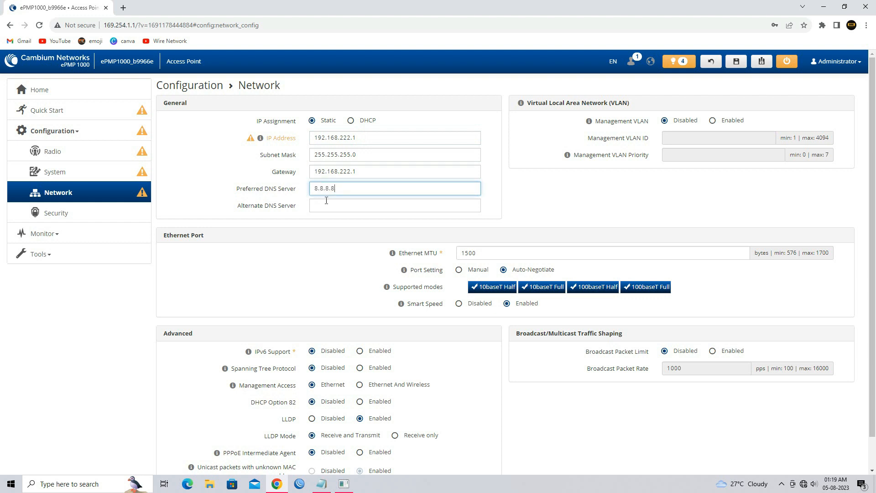
pyautogui.write('4')
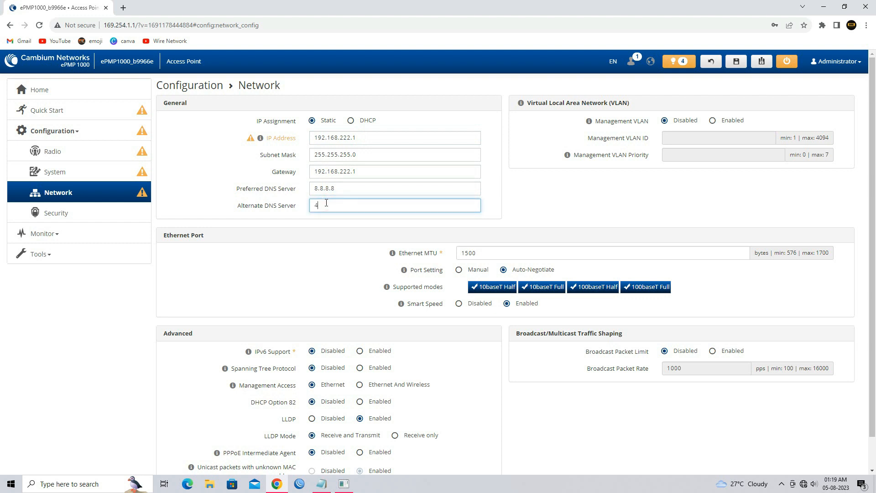
pyautogui.write('.2.2.2')
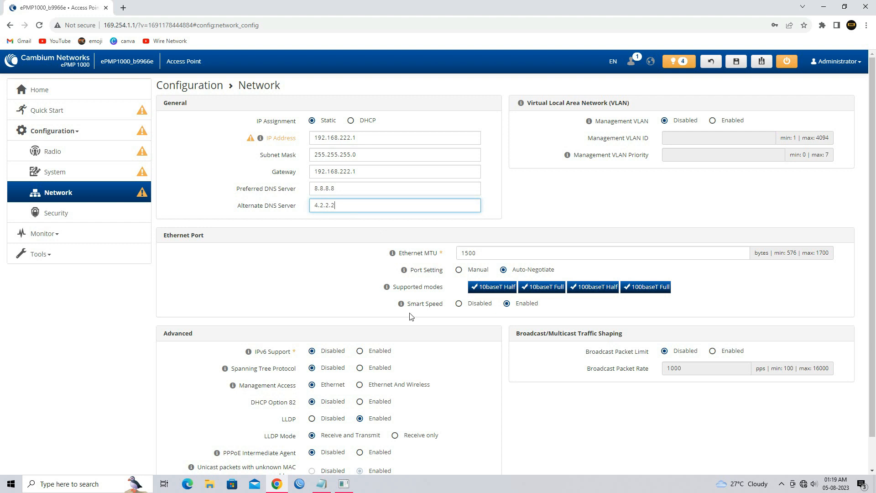
pyautogui.moveTo(433, 360)
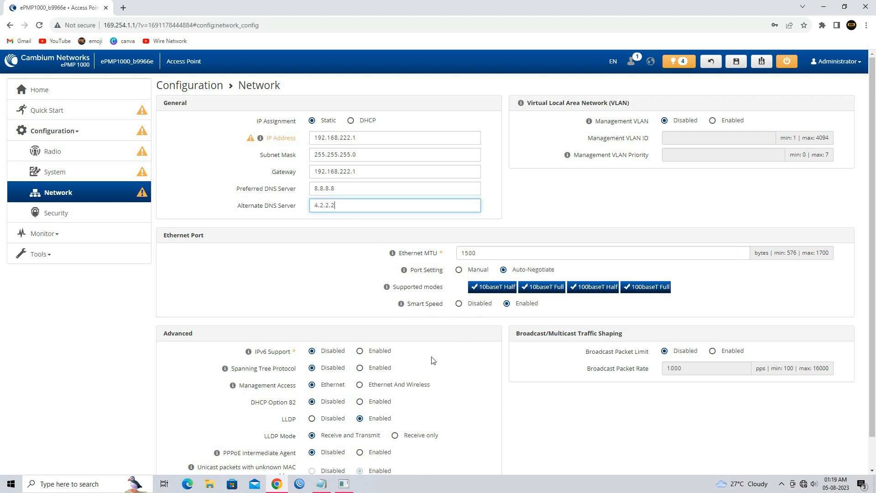
pyautogui.click(735, 61)
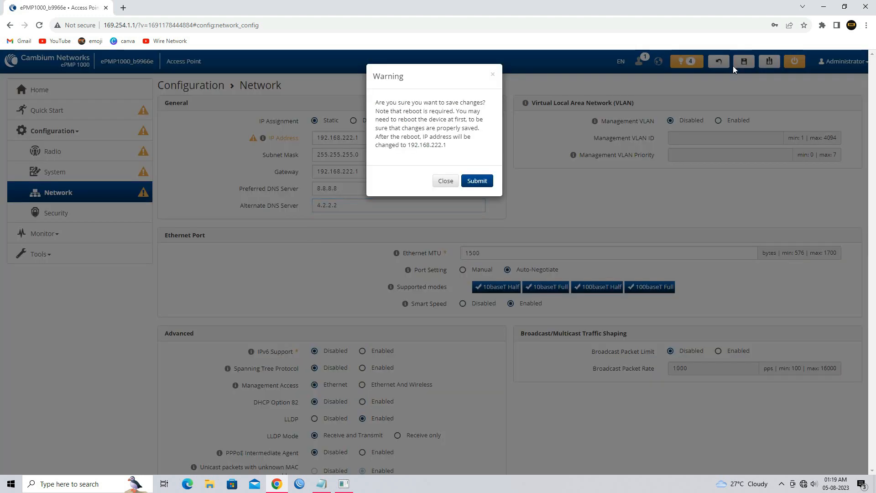
pyautogui.click(475, 181)
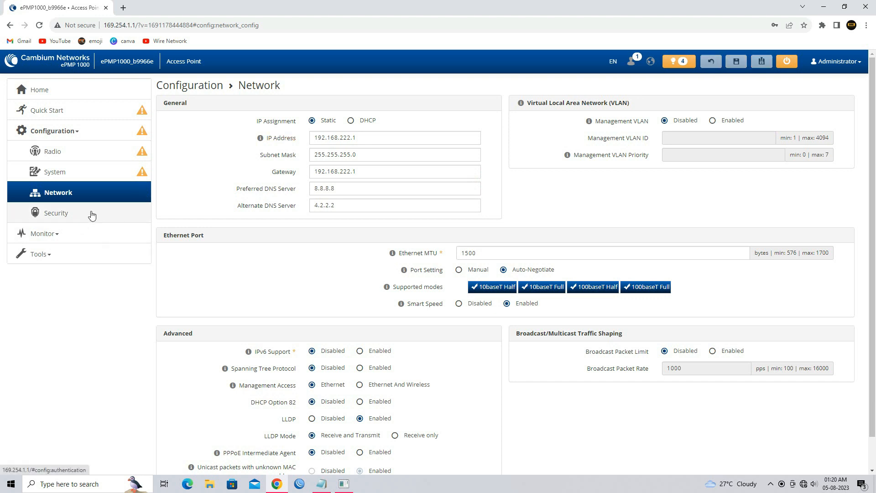
# On the Security page, enter and verify a new WPA2 pre-shared key, then save and submit.
pyautogui.click(55, 213)
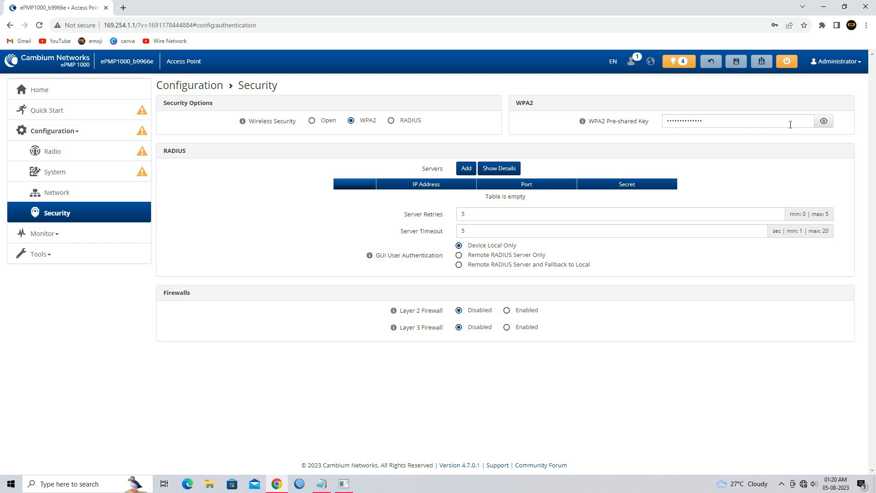
pyautogui.click(735, 120)
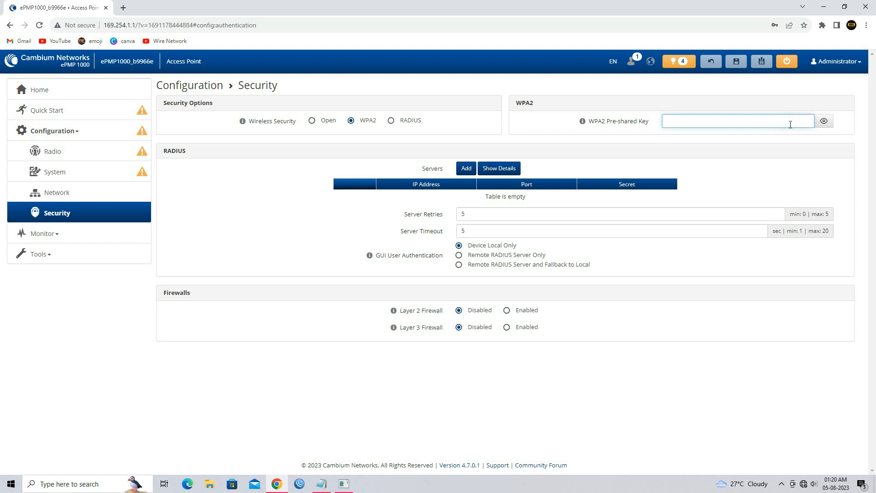
pyautogui.write('••••')
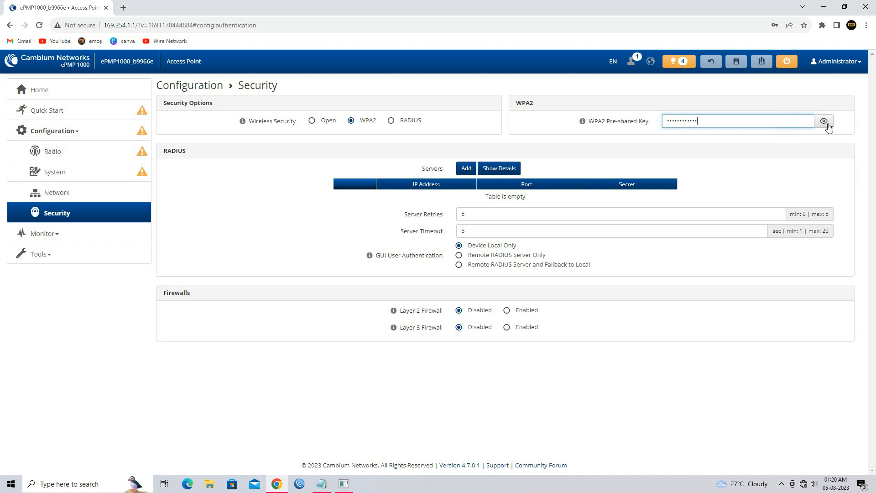
pyautogui.click(823, 121)
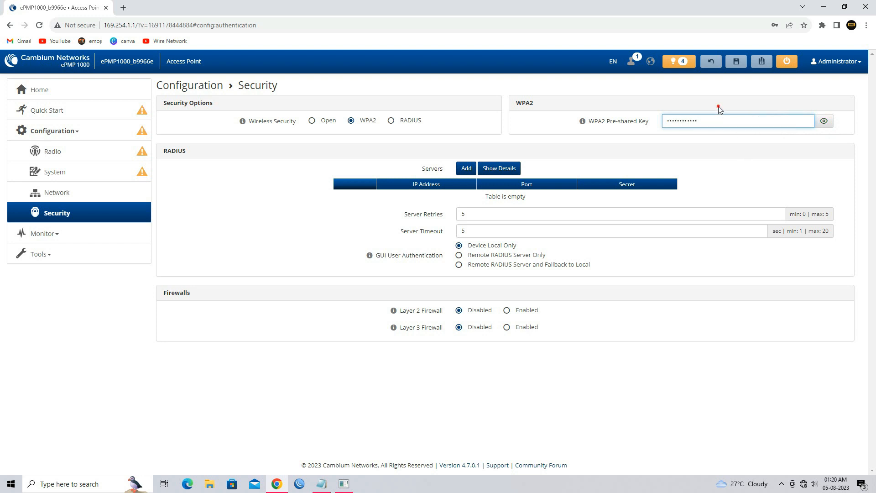
pyautogui.click(735, 61)
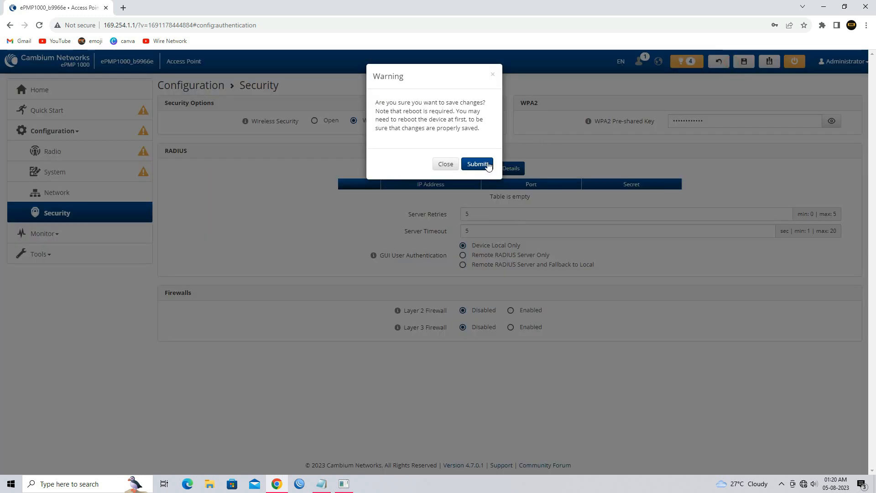
pyautogui.click(477, 164)
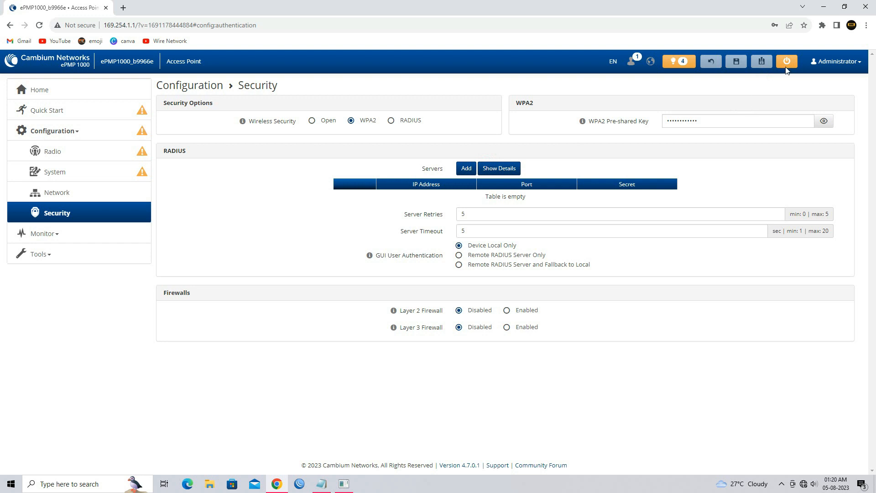
# Reboot the radio and load its login page at the new 192.168.222.1 address.
pyautogui.click(786, 62)
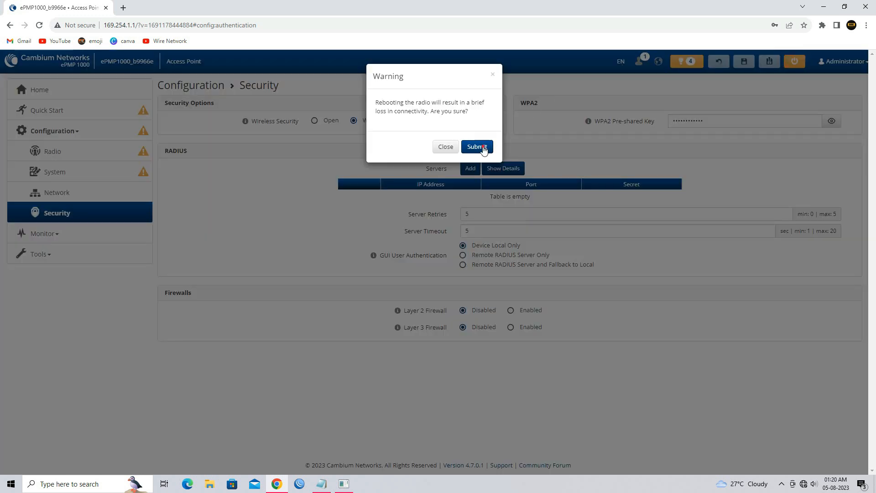
pyautogui.click(476, 147)
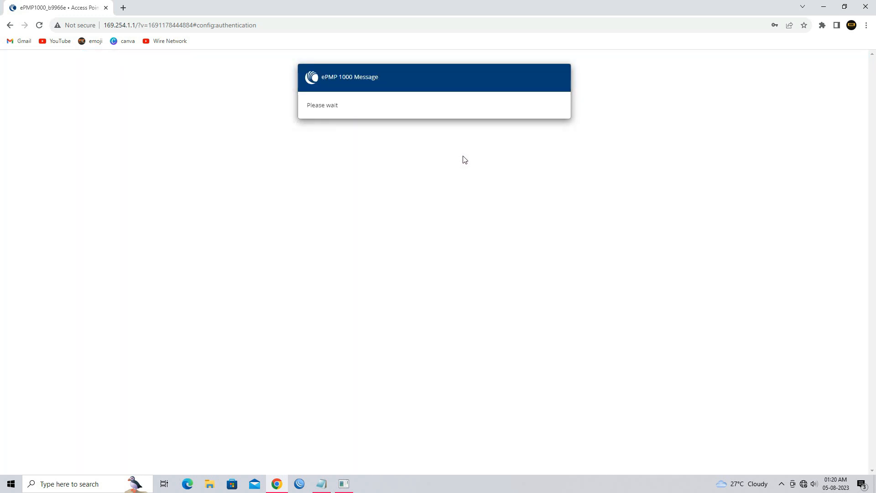
pyautogui.click(105, 7)
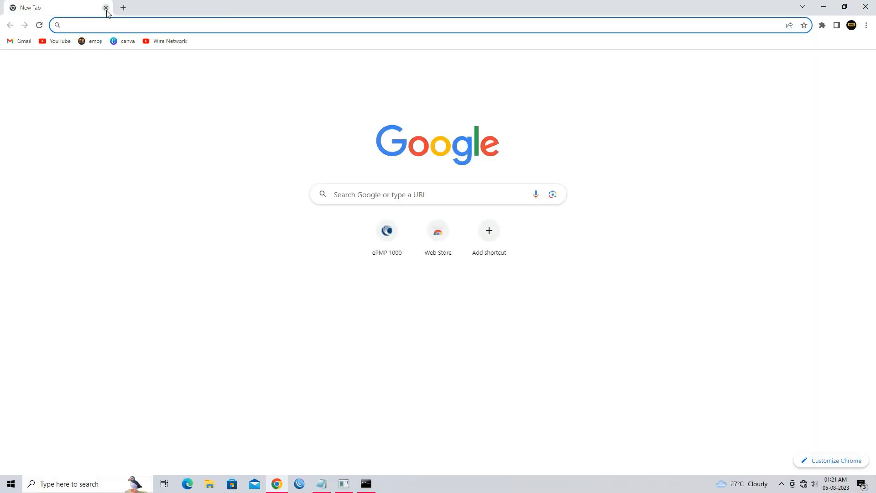
pyautogui.write('192.168.254')
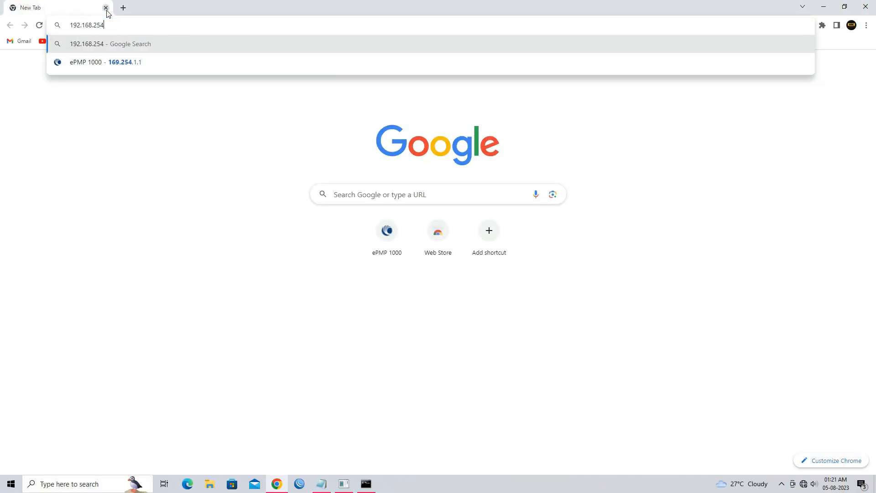
pyautogui.press('Backspace')
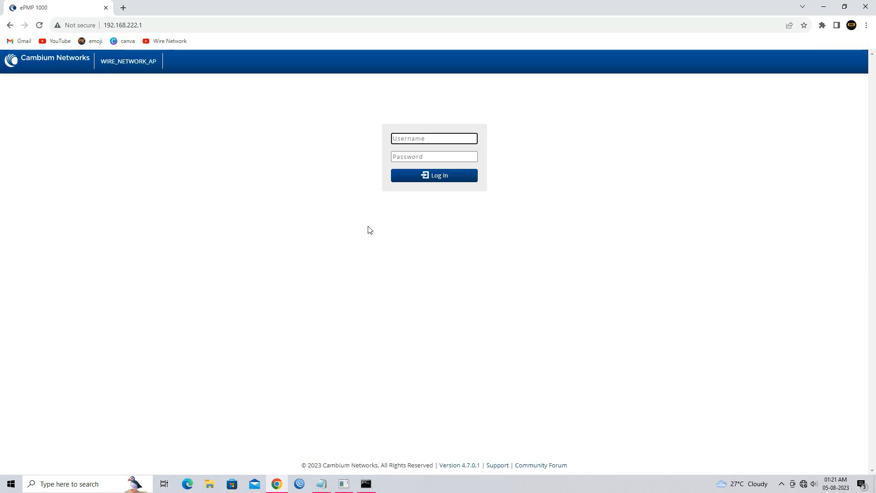
# Log in as admin, confirm ePTP Master on the dashboard, and leave a blank tab.
pyautogui.write('admin')
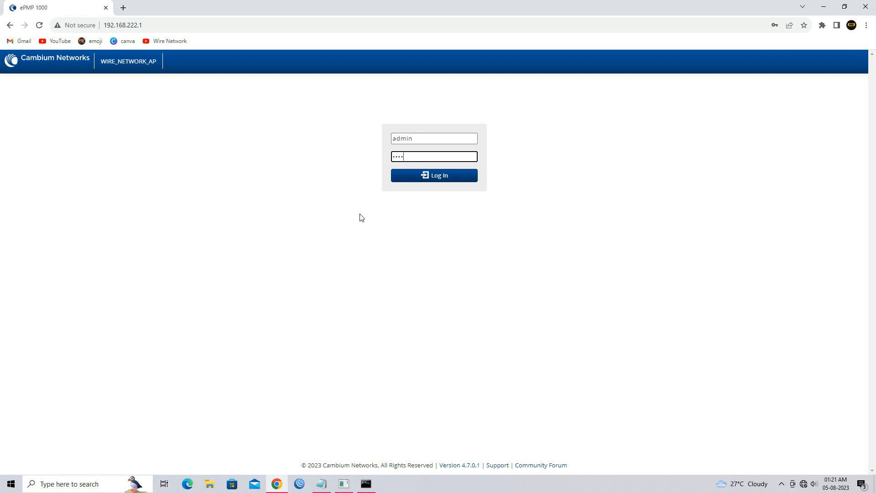
pyautogui.write('password')
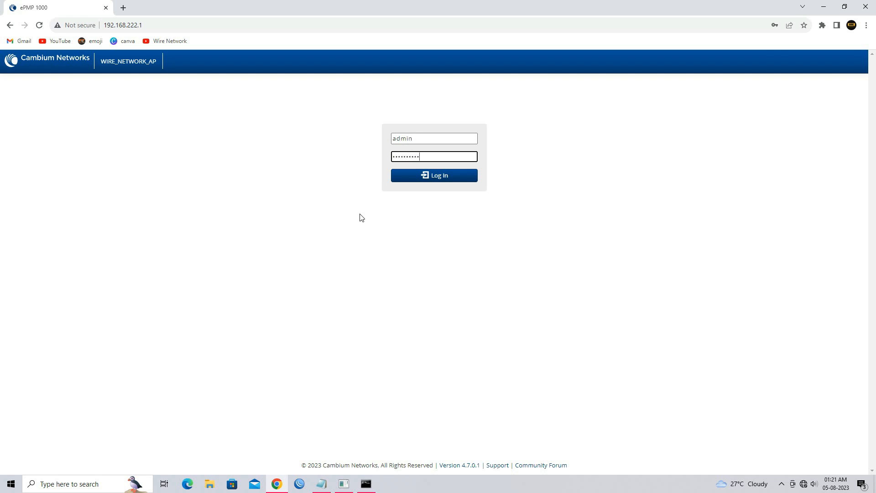
pyautogui.click(433, 175)
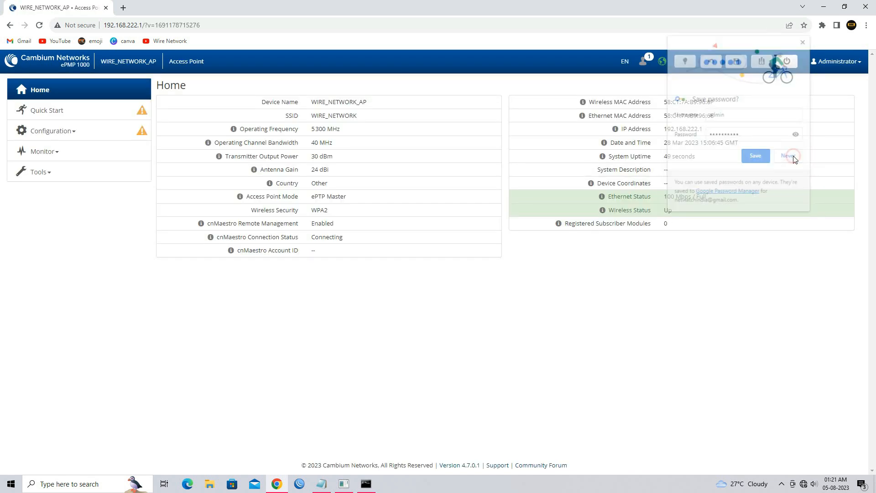
pyautogui.click(788, 156)
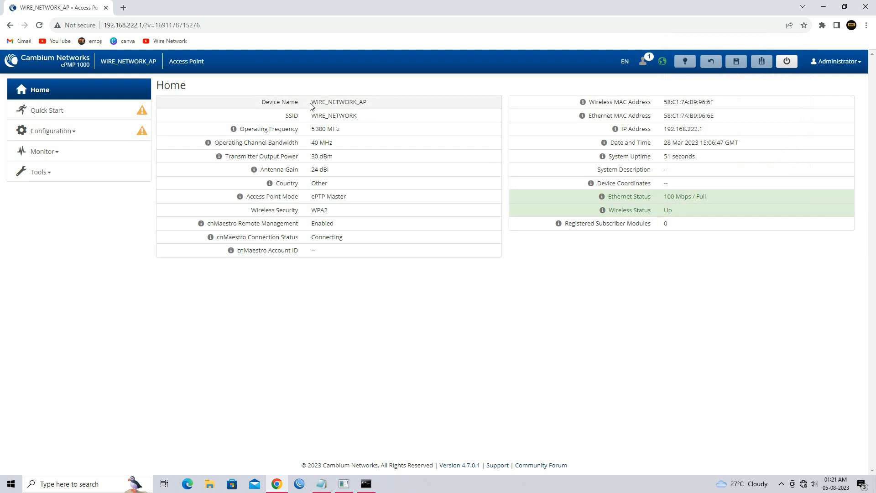
pyautogui.doubleClick(333, 116)
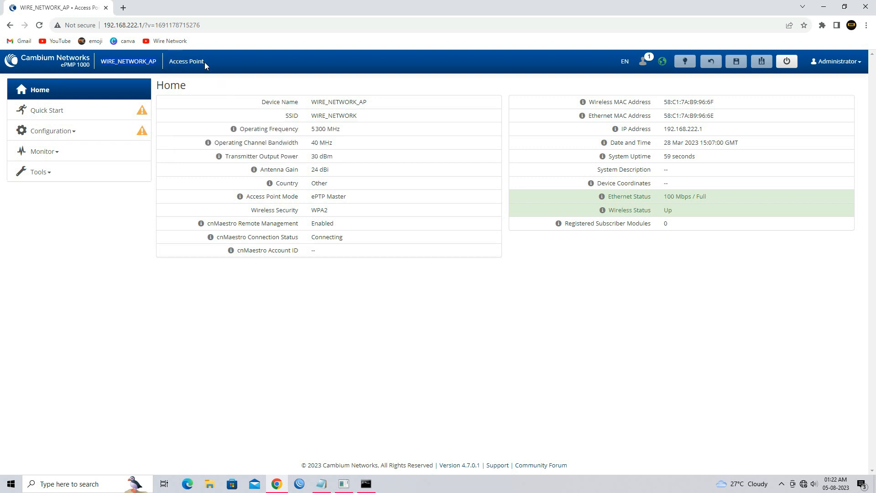
pyautogui.click(123, 7)
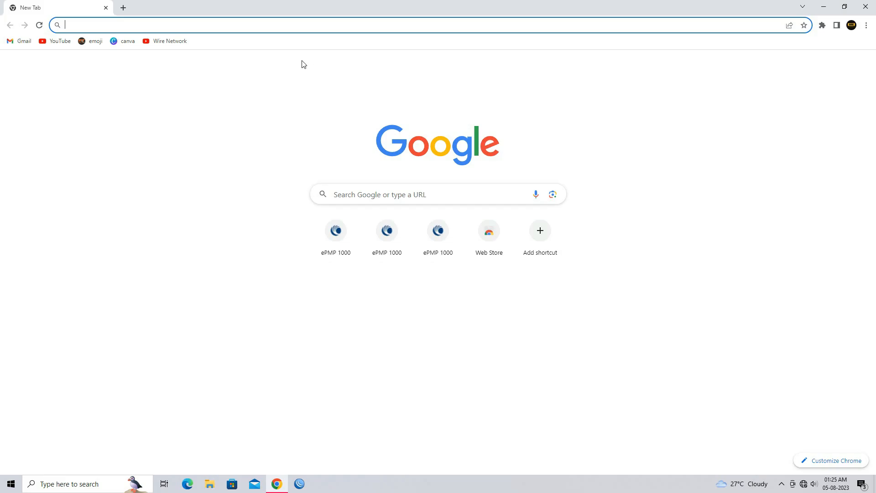
# Log into the Subscriber Module at 169.254.1.1 as admin and save a new administrator password.
pyautogui.write('169.254.1.1')
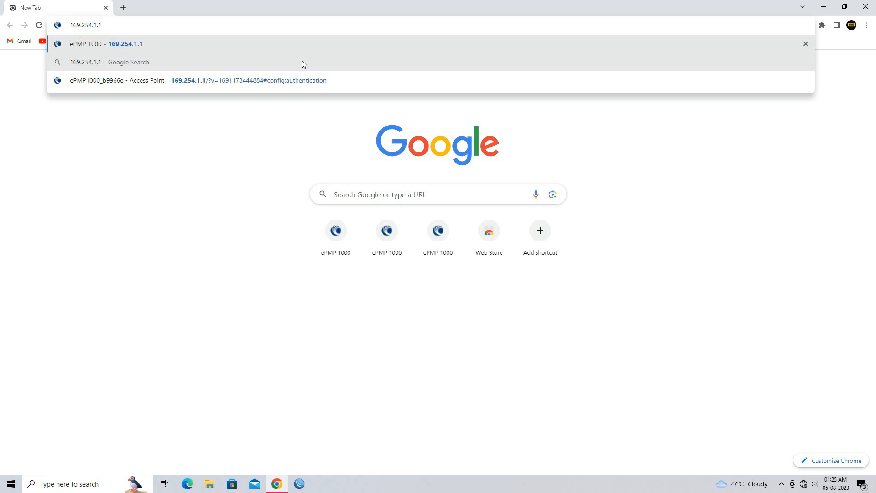
pyautogui.click(104, 44)
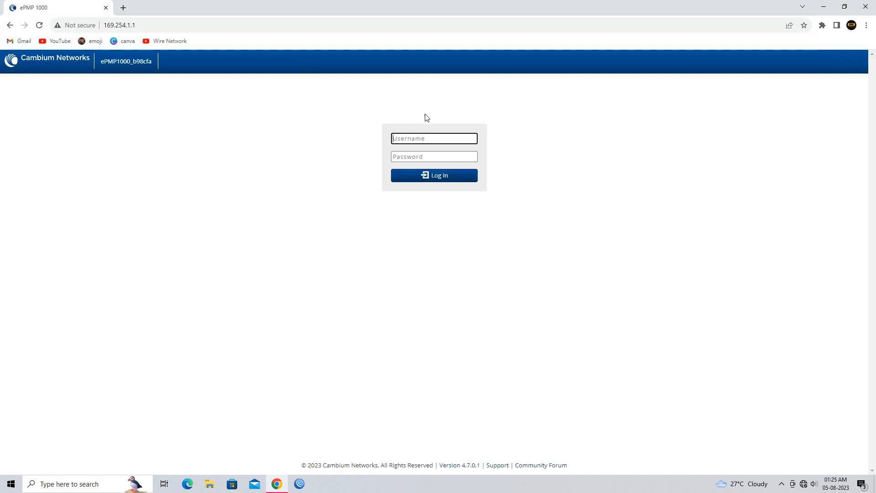
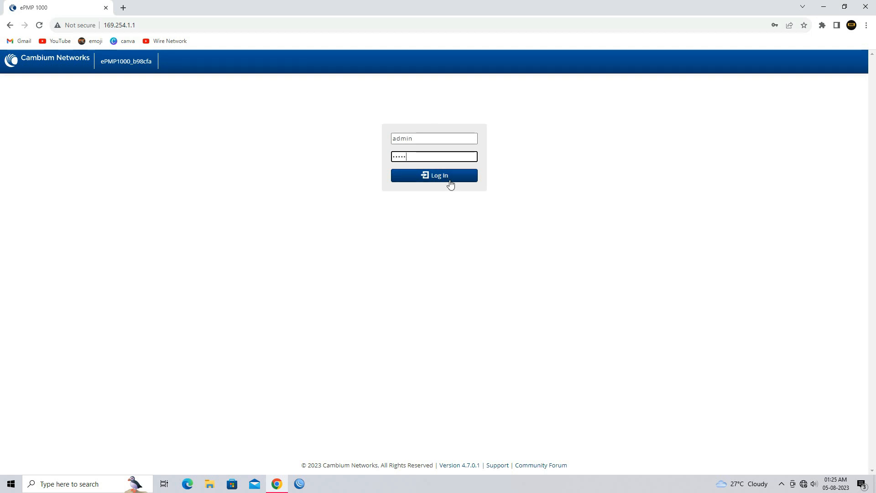
pyautogui.click(433, 175)
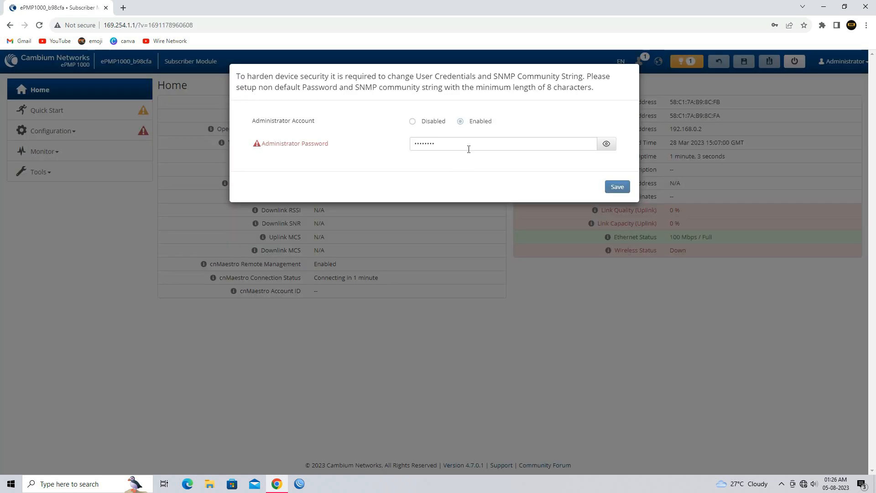
pyautogui.click(502, 143)
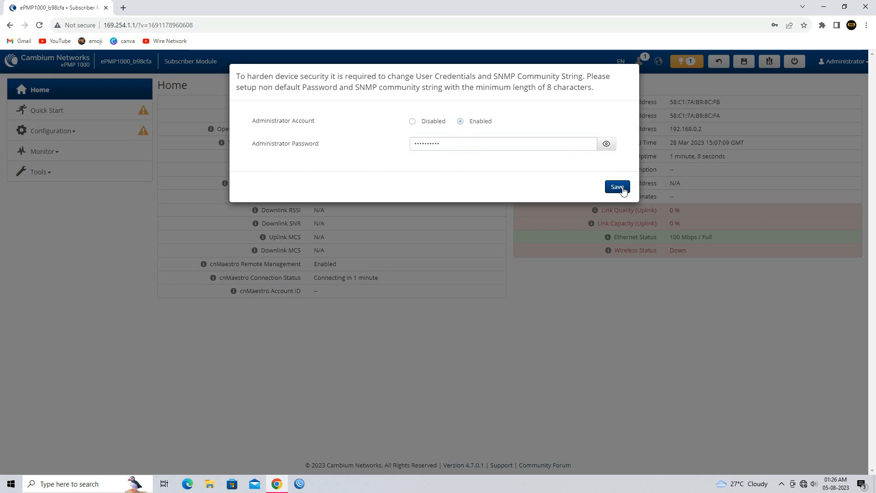
pyautogui.click(616, 187)
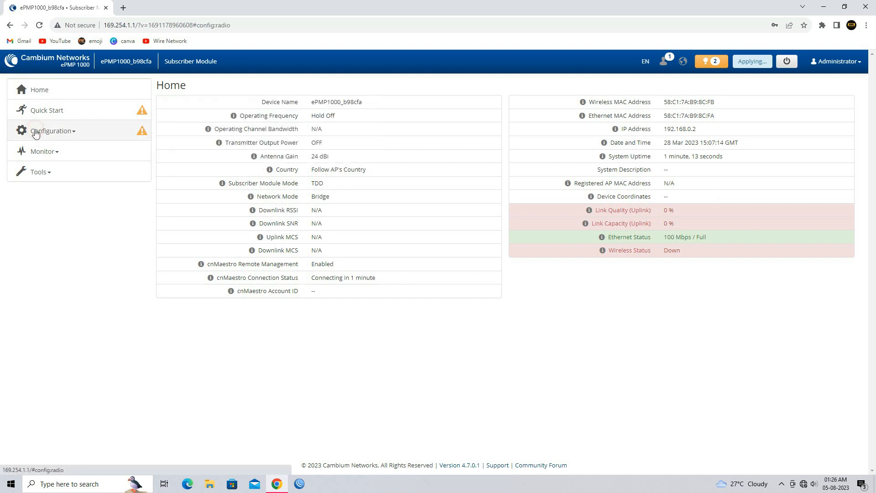
# Set Driver Mode to ePTP Slave on the Radio configuration page.
pyautogui.click(52, 130)
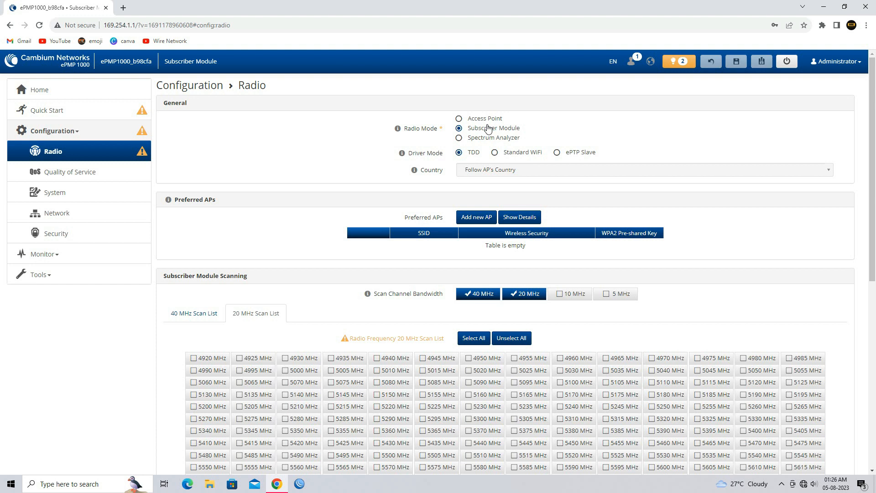
pyautogui.moveTo(437, 157)
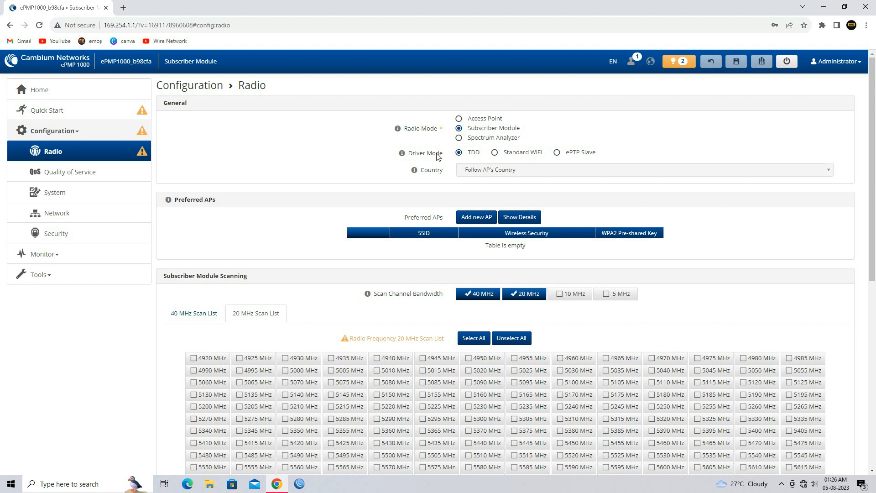
pyautogui.moveTo(571, 158)
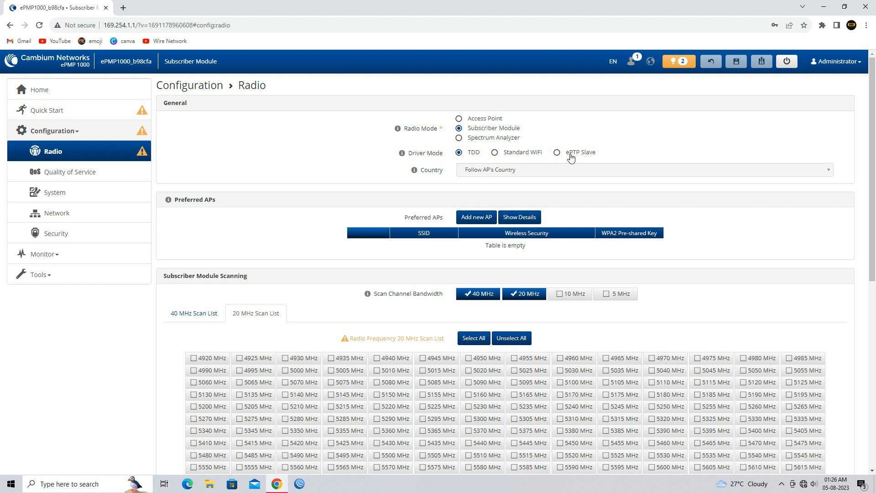
pyautogui.click(557, 152)
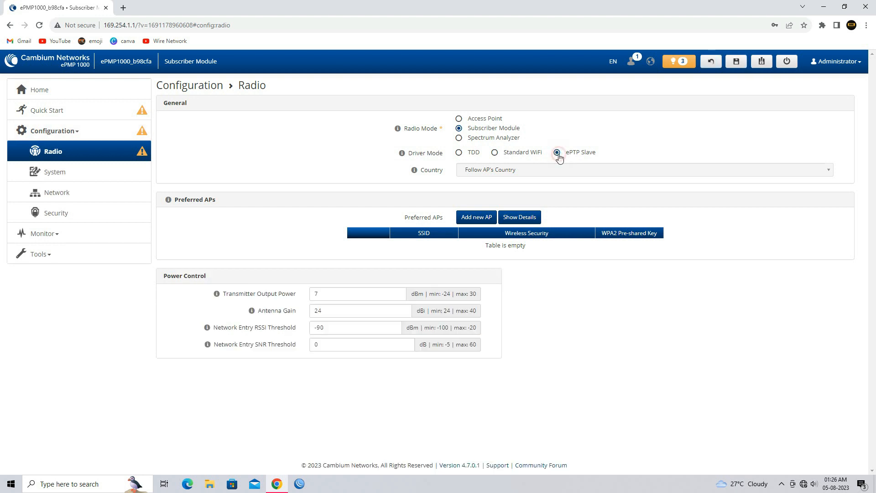
pyautogui.click(557, 152)
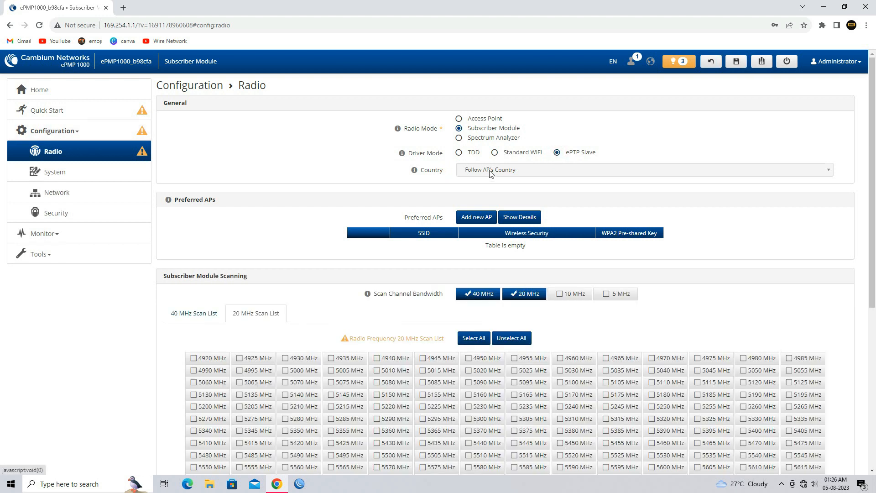
pyautogui.moveTo(214, 207)
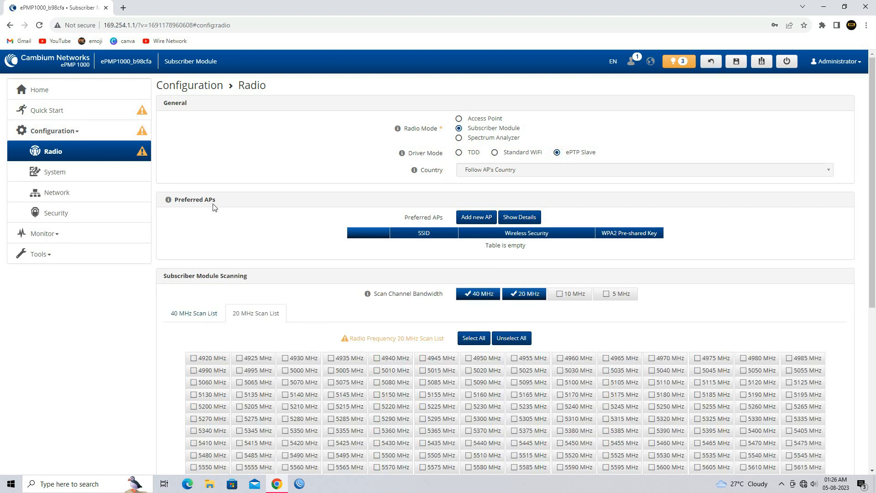
pyautogui.doubleClick(195, 200)
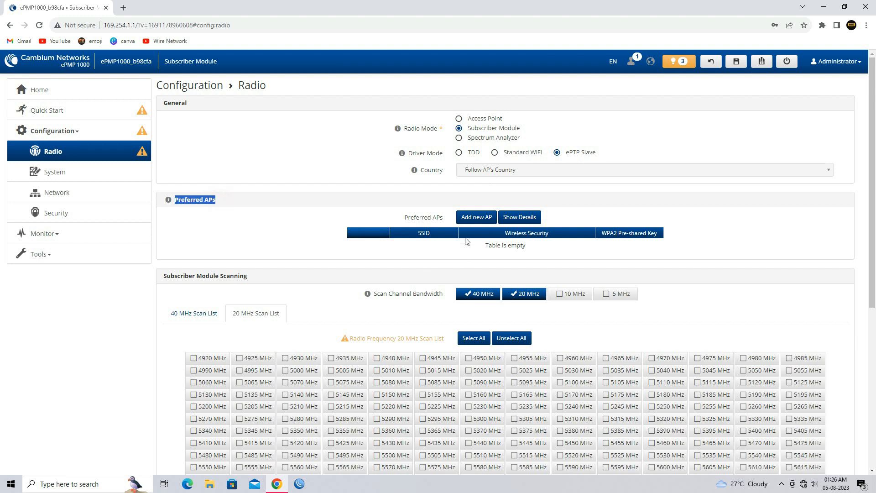
pyautogui.moveTo(476, 226)
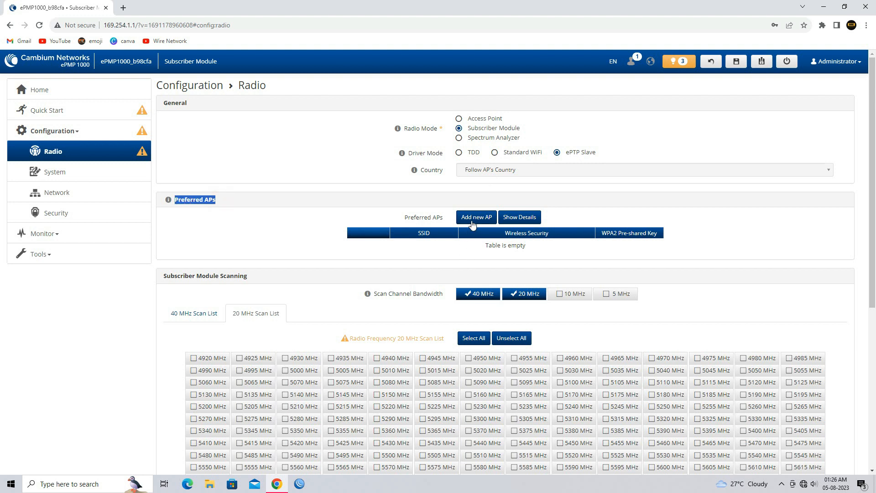
# Add a new preferred AP entry with SSID WIRE_NETWORK.
pyautogui.click(476, 217)
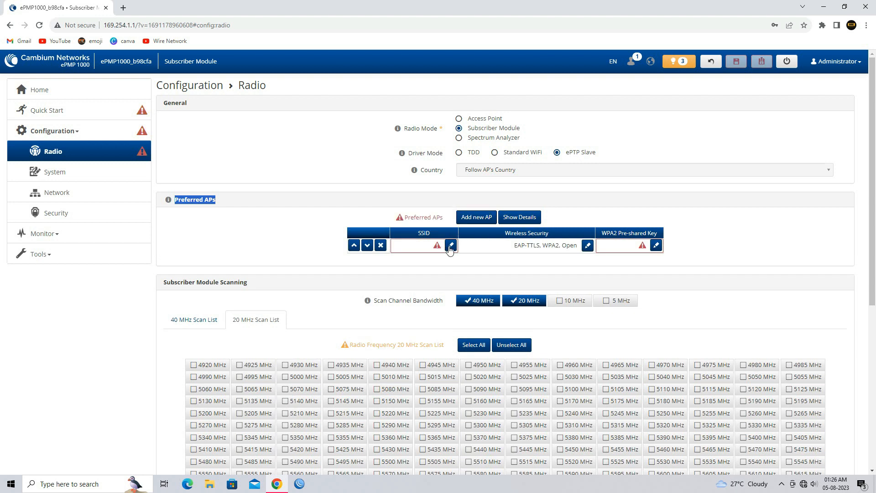
pyautogui.click(450, 246)
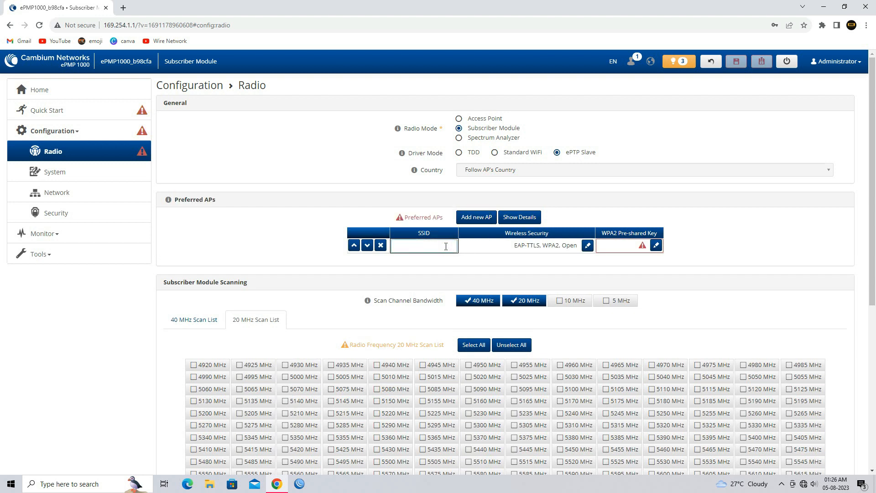
pyautogui.write('WIRE_NE')
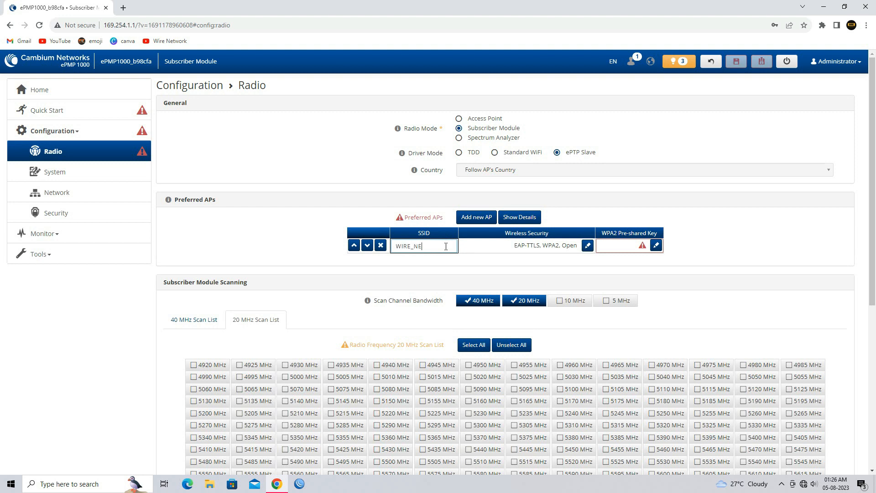
pyautogui.write('TWORK')
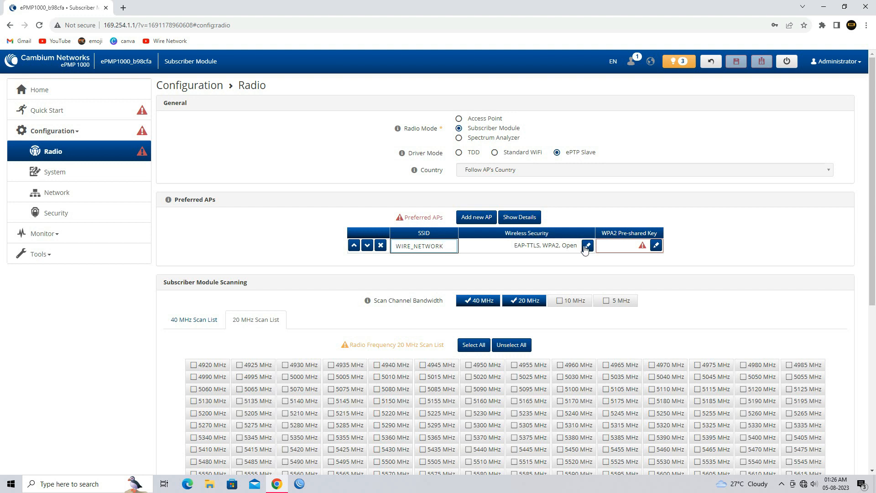
# Restrict the AP's security to WPA2 only by unchecking EAP-TTLS and Open, and enter the pre-shared key.
pyautogui.click(586, 246)
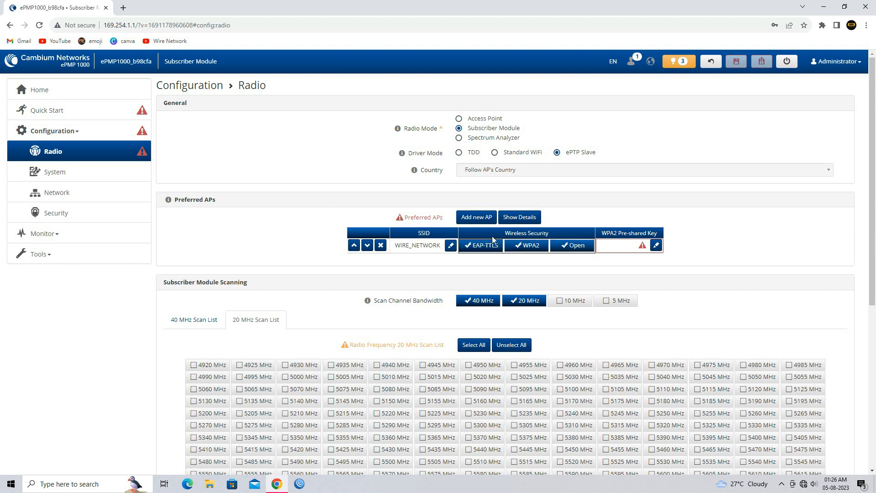
pyautogui.click(480, 246)
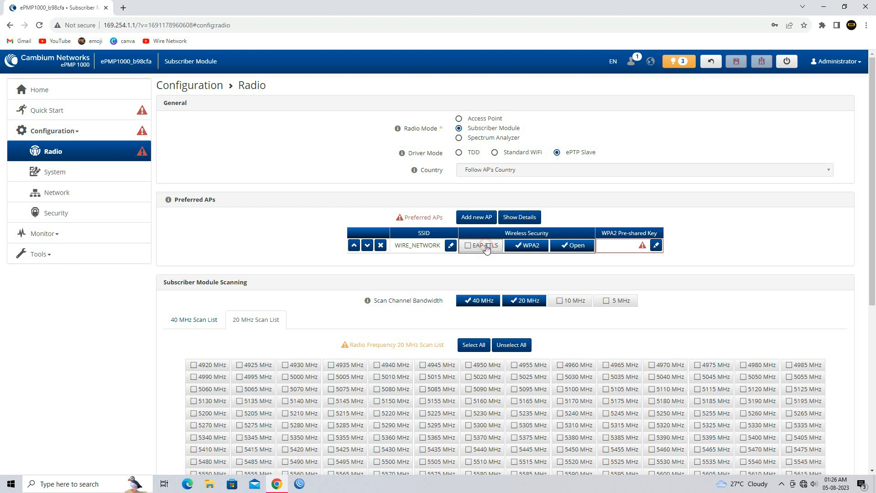
pyautogui.click(572, 245)
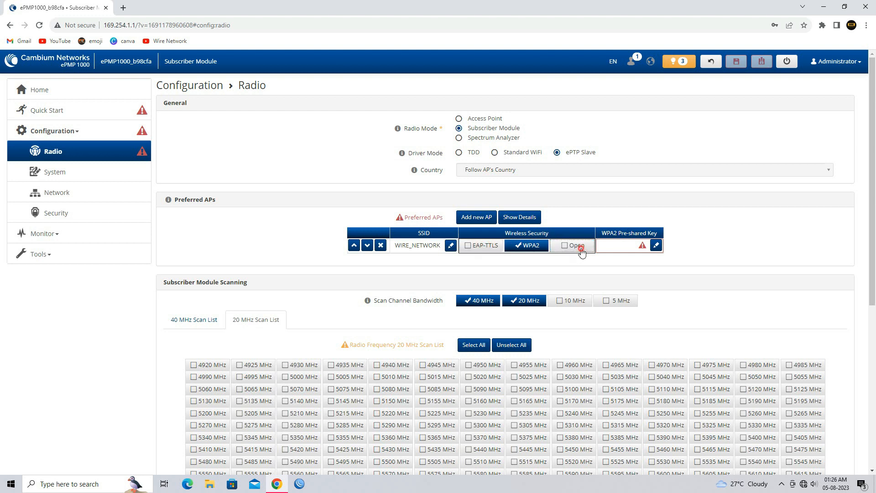
pyautogui.click(564, 246)
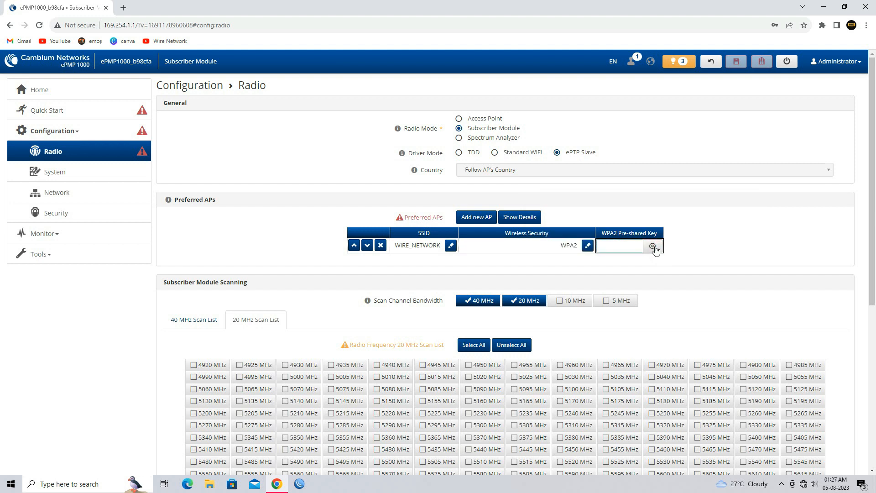
pyautogui.write('••••')
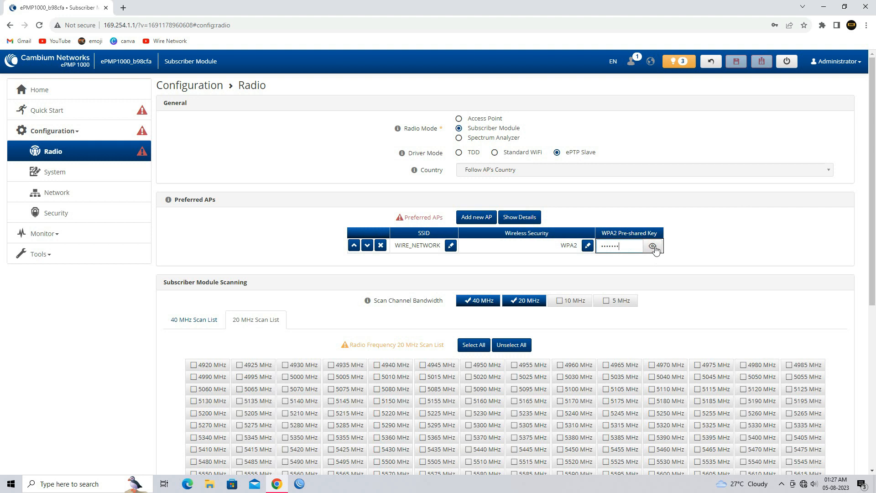
pyautogui.click(654, 246)
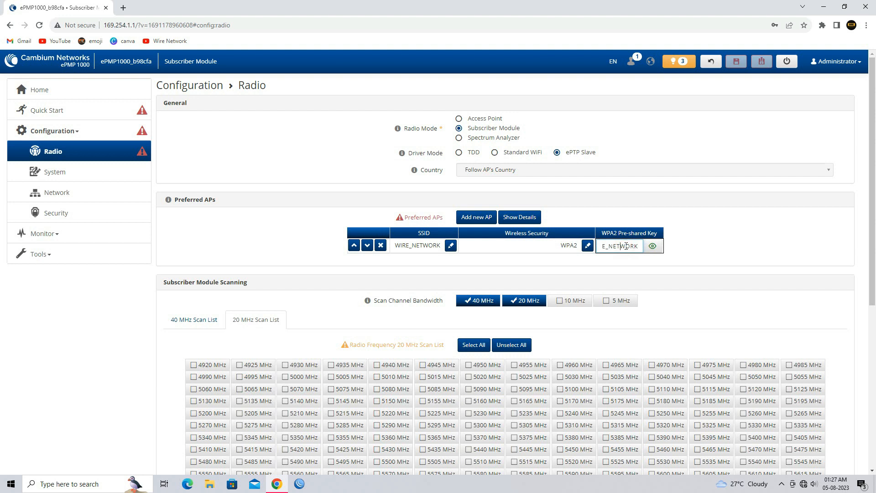
pyautogui.write('WIRE_NETWORK')
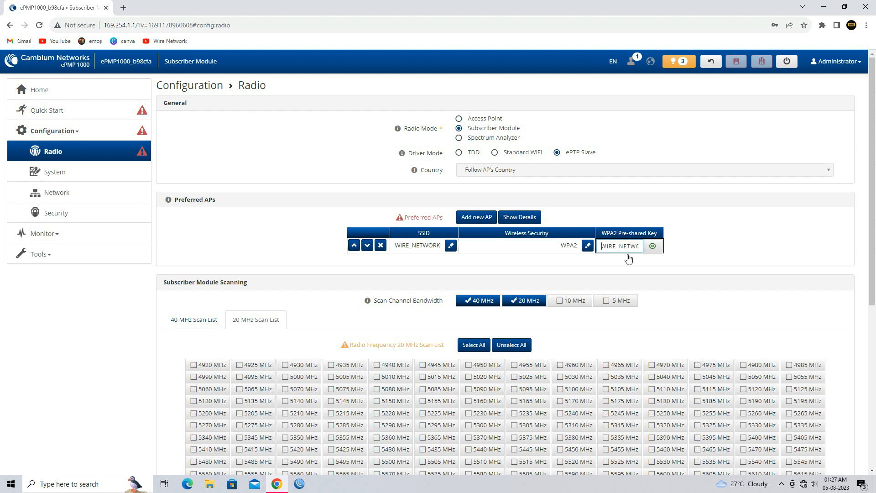
pyautogui.scroll(-3)
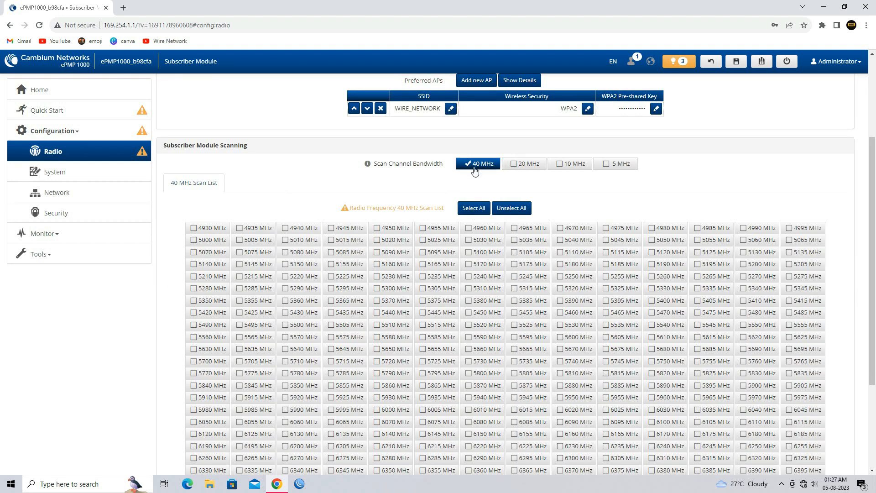
# Select all 40 MHz scan frequencies, set transmitter output power to 30, and save.
pyautogui.click(473, 207)
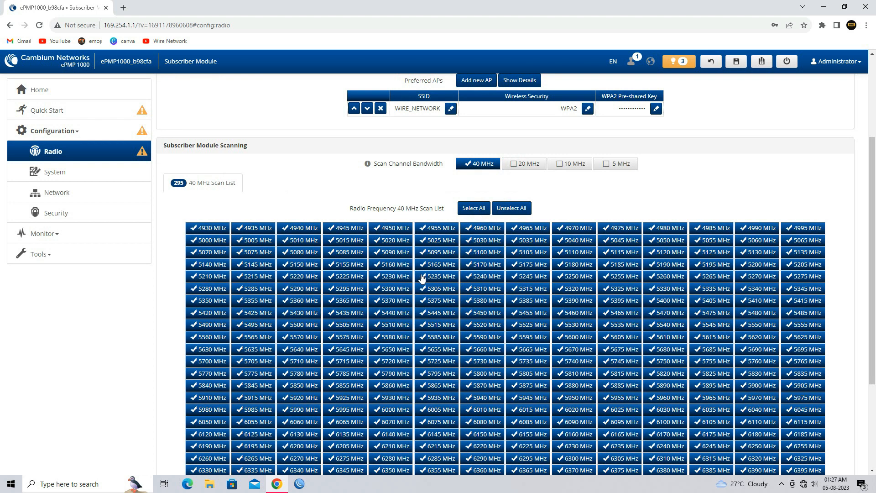
pyautogui.scroll(-3)
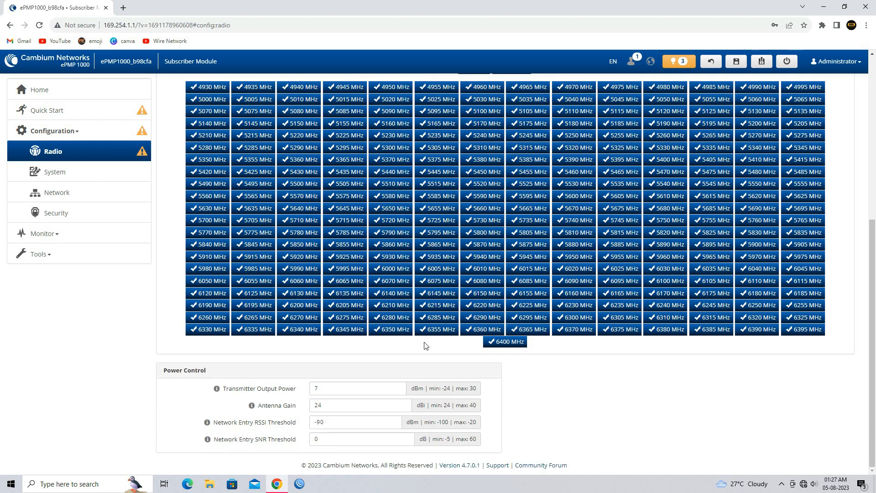
pyautogui.click(358, 388)
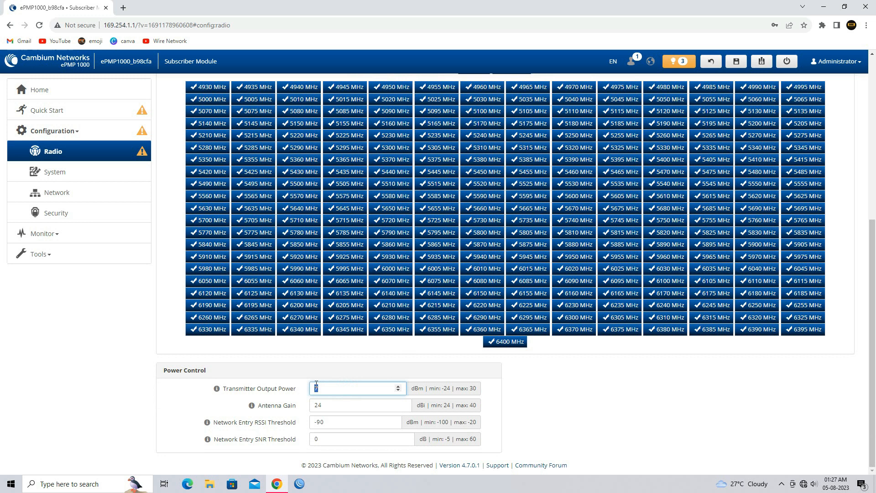
pyautogui.write('30')
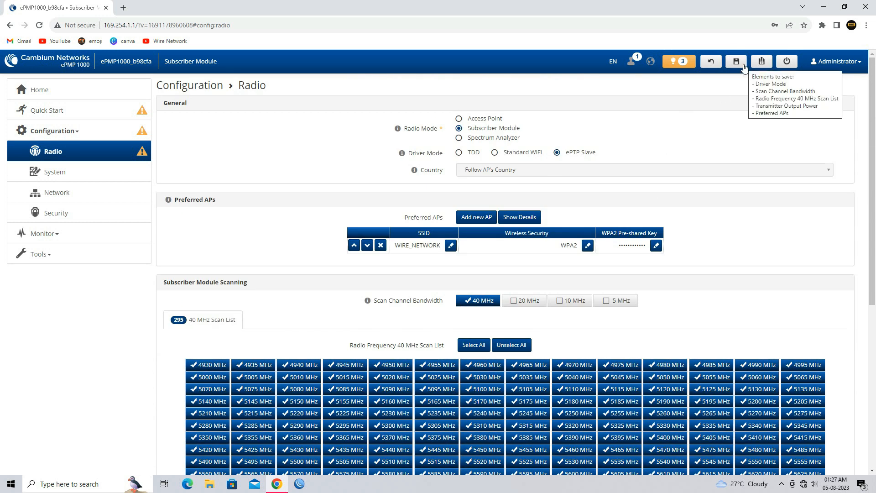
pyautogui.click(736, 62)
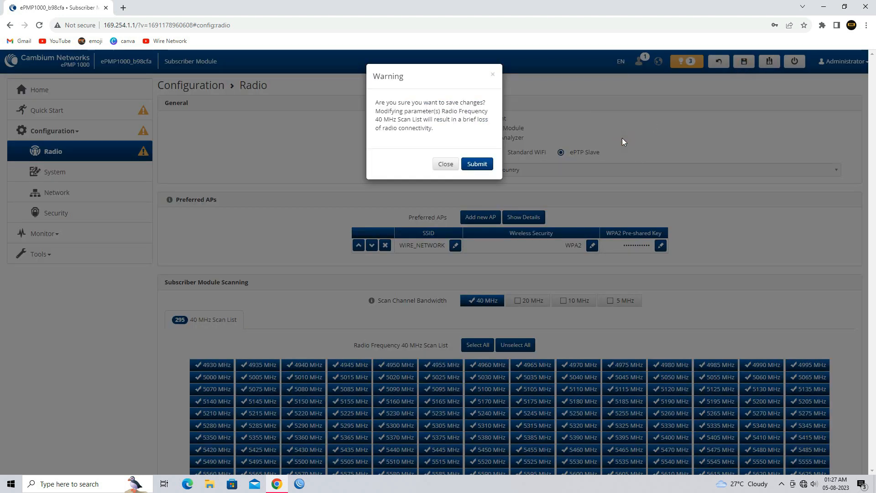
pyautogui.click(475, 163)
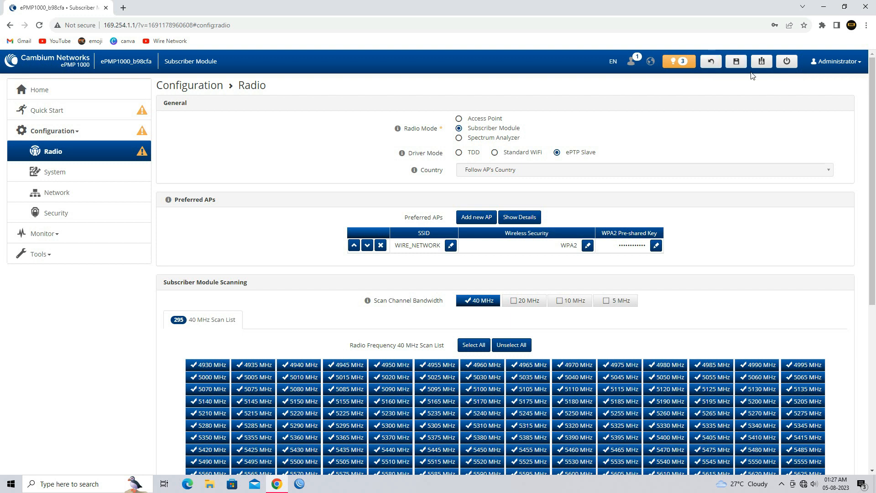
# Set the Device Name to 'WIRE_NETWORK CLIENT' on the System page and save it.
pyautogui.click(55, 172)
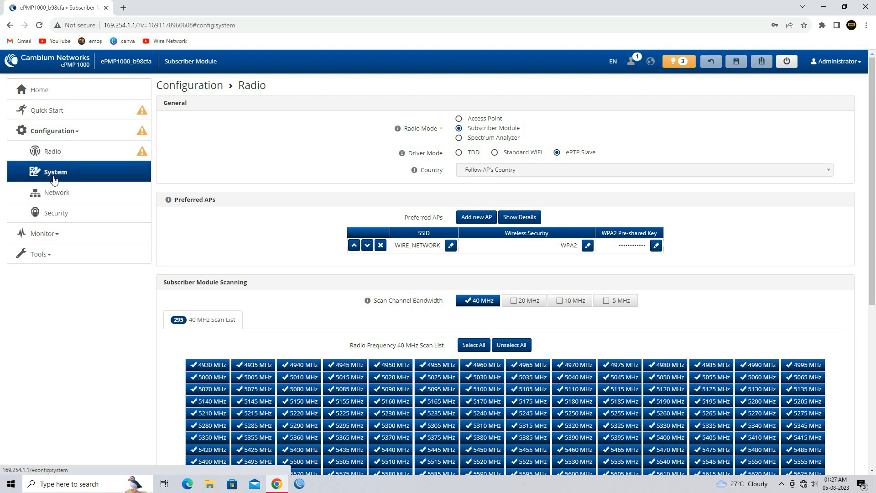
pyautogui.click(55, 172)
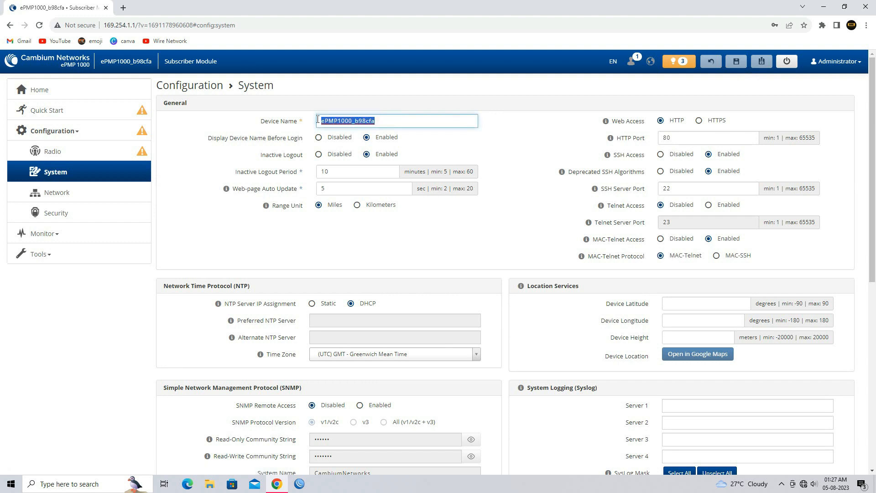
pyautogui.write('WIRE_NETWORK')
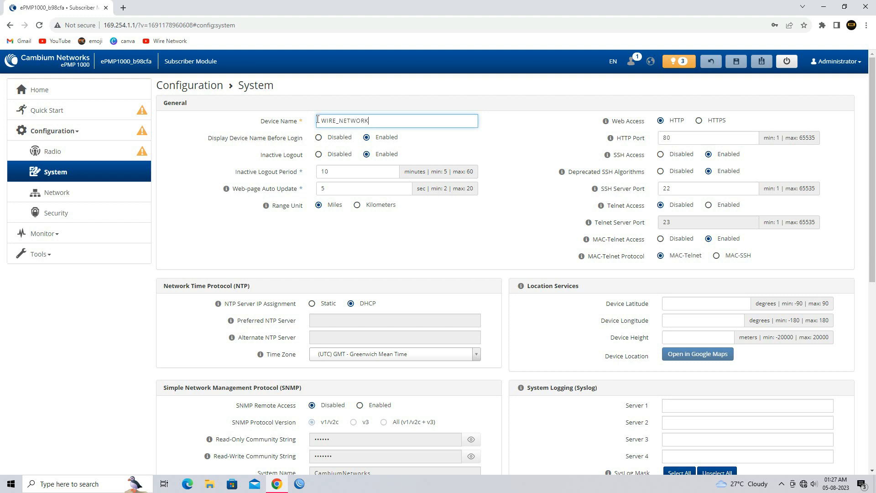
pyautogui.write('CLIEN')
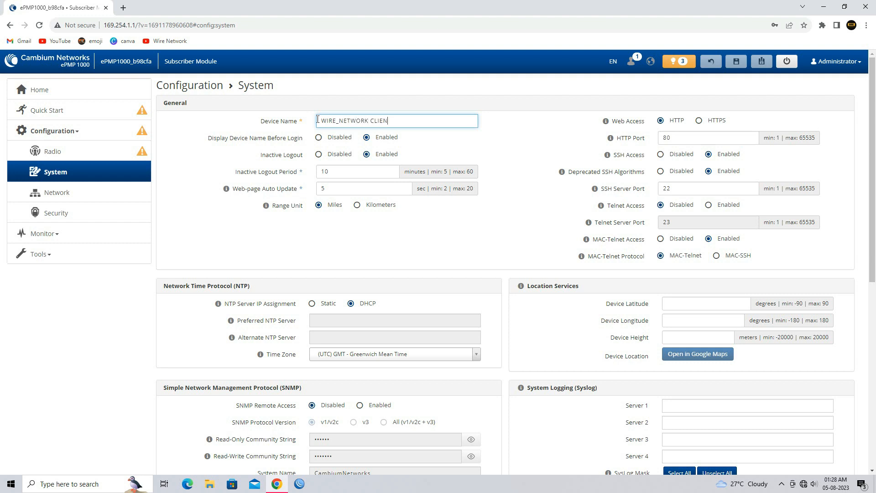
pyautogui.write('T')
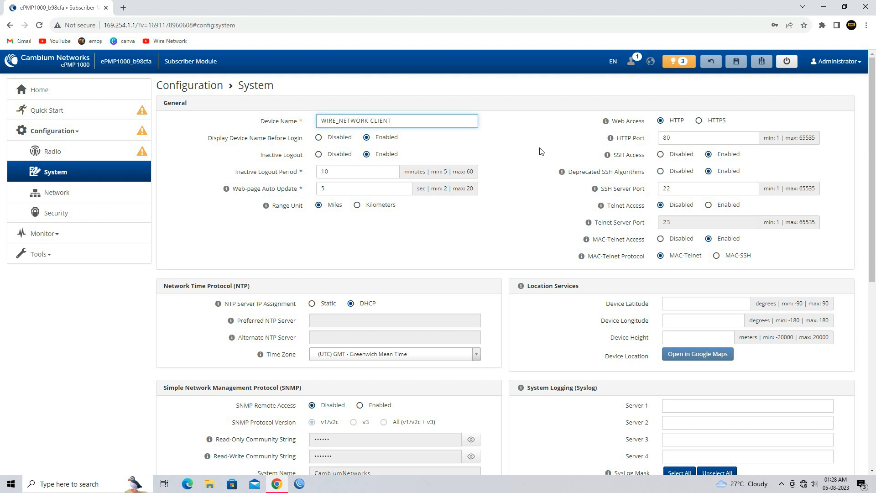
pyautogui.moveTo(706, 99)
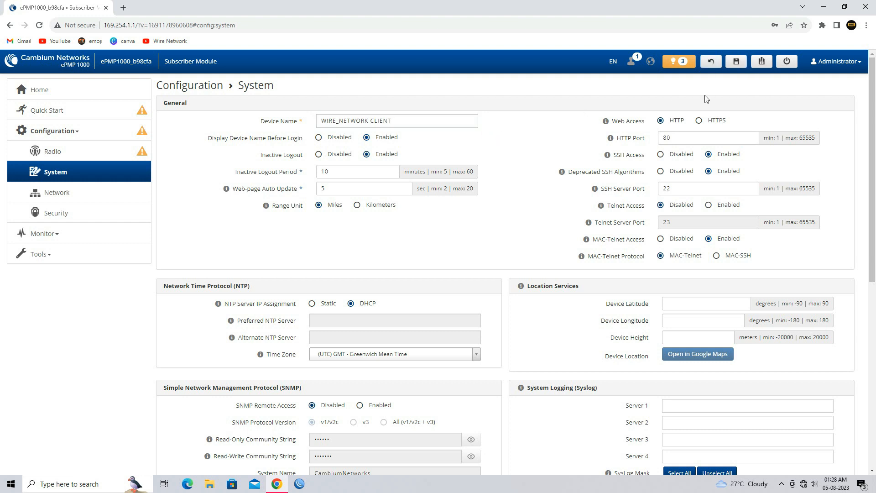
pyautogui.click(736, 61)
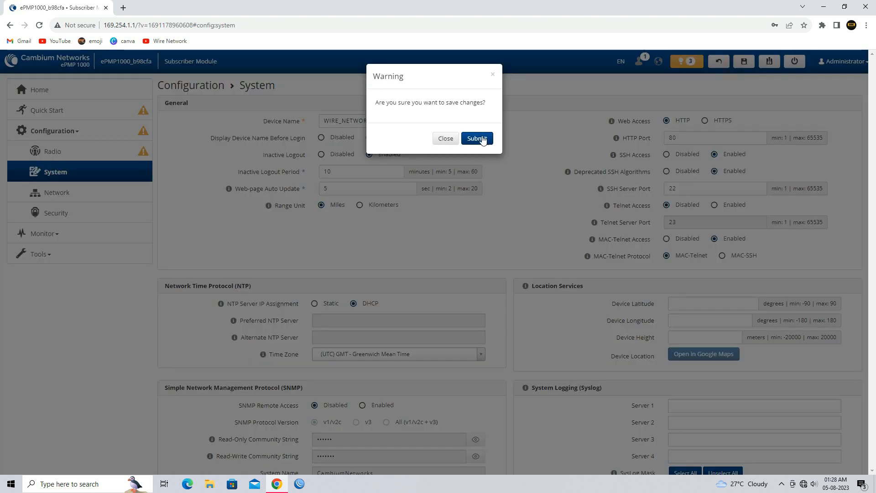
pyautogui.click(476, 138)
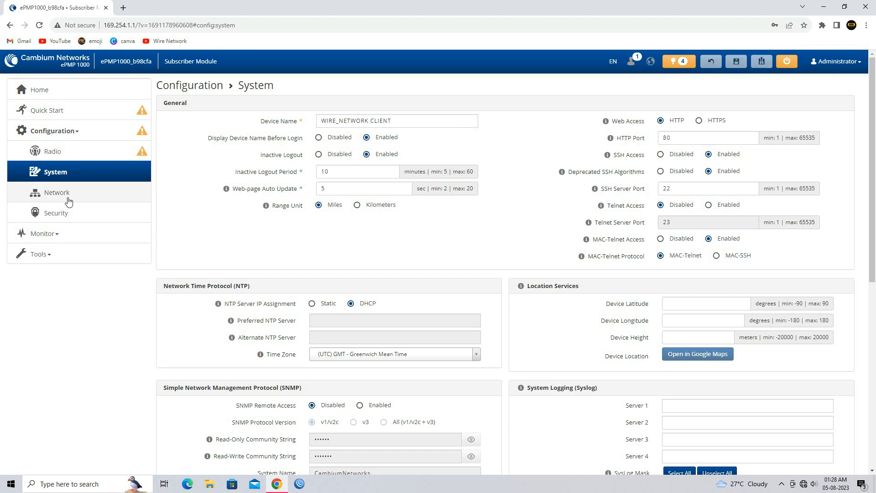
# Switch to static IP 192.168.222.2, gateway 192.168.222.1, DNS 8.8.8.8 and 4.2.2.2, then save.
pyautogui.click(55, 192)
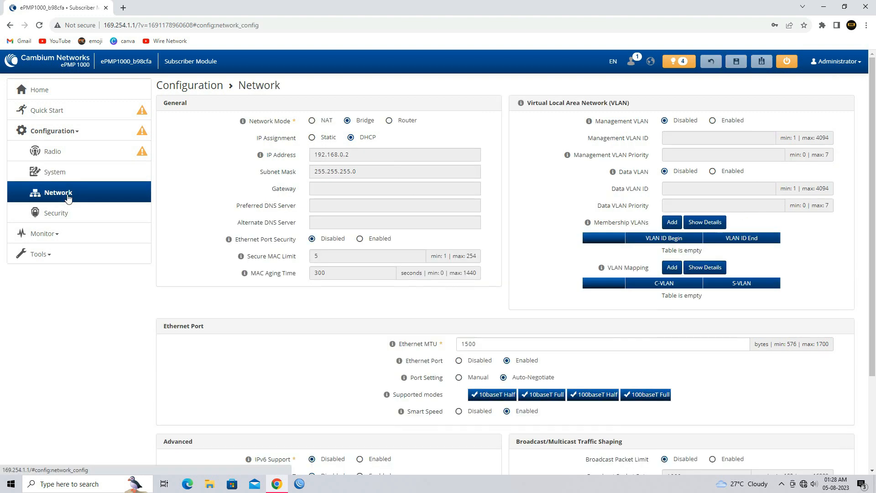
pyautogui.moveTo(226, 180)
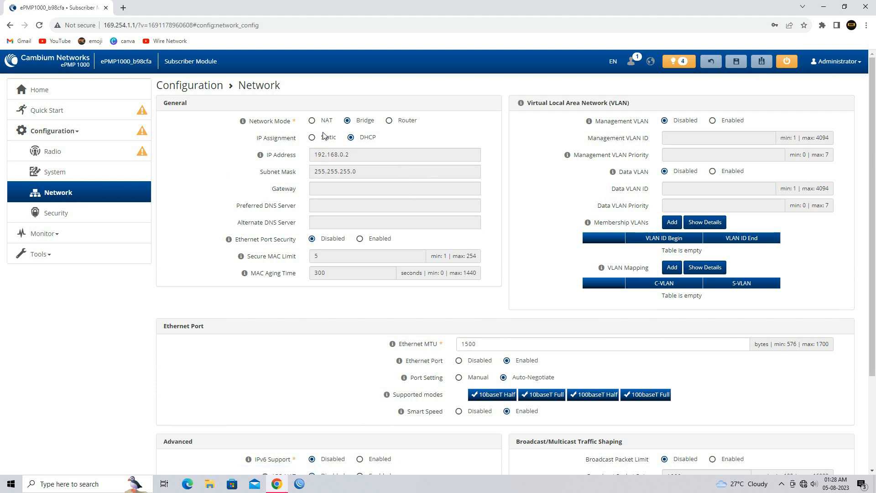
pyautogui.click(312, 137)
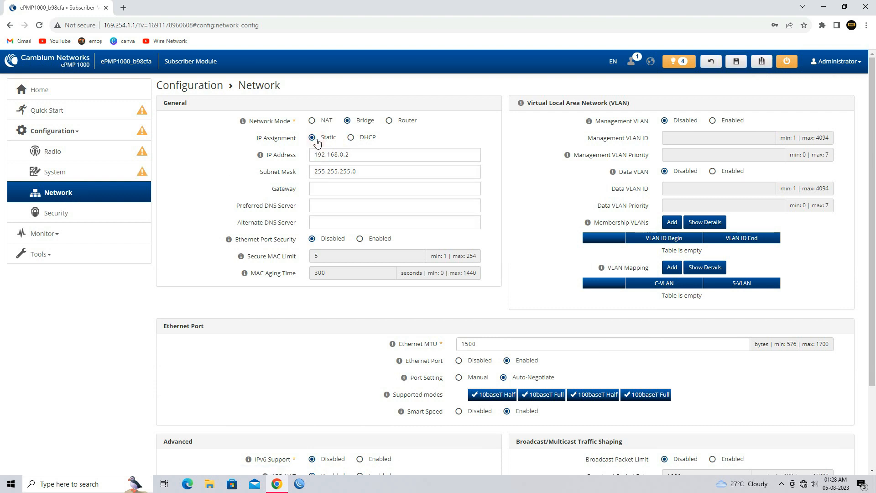
pyautogui.tripleClick(394, 154)
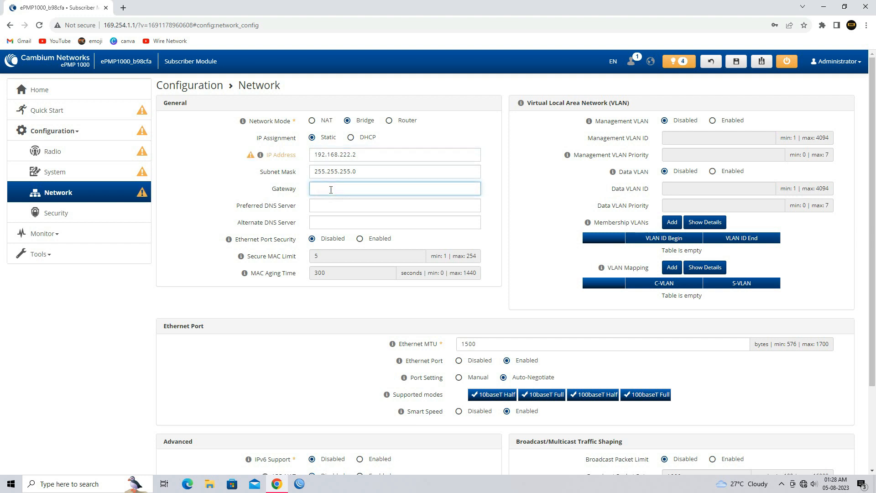
pyautogui.write('192.168.222.1')
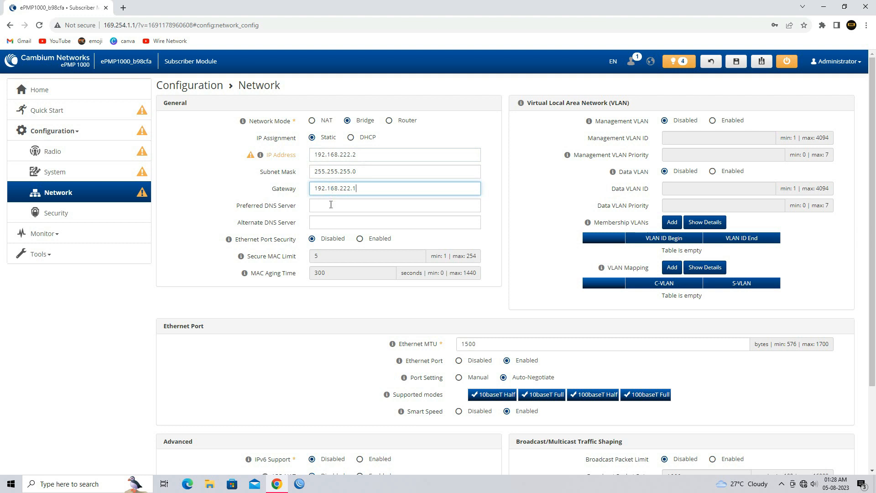
pyautogui.write('8.8.8')
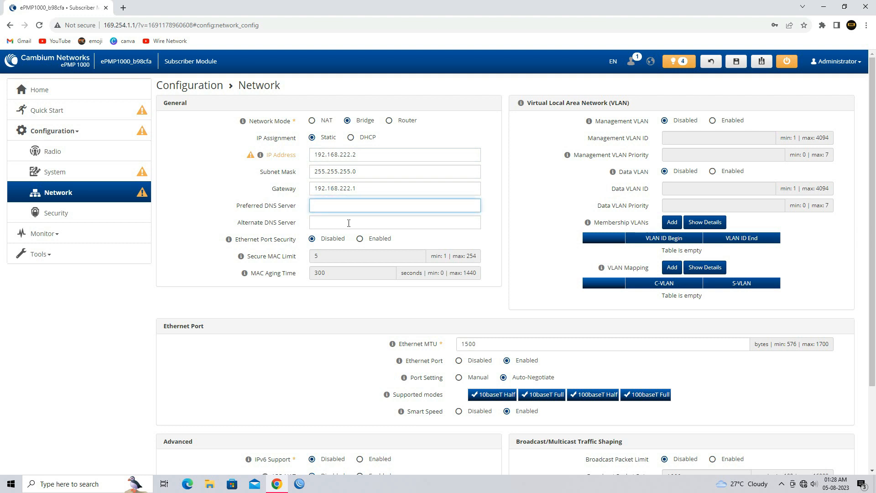
pyautogui.write('8')
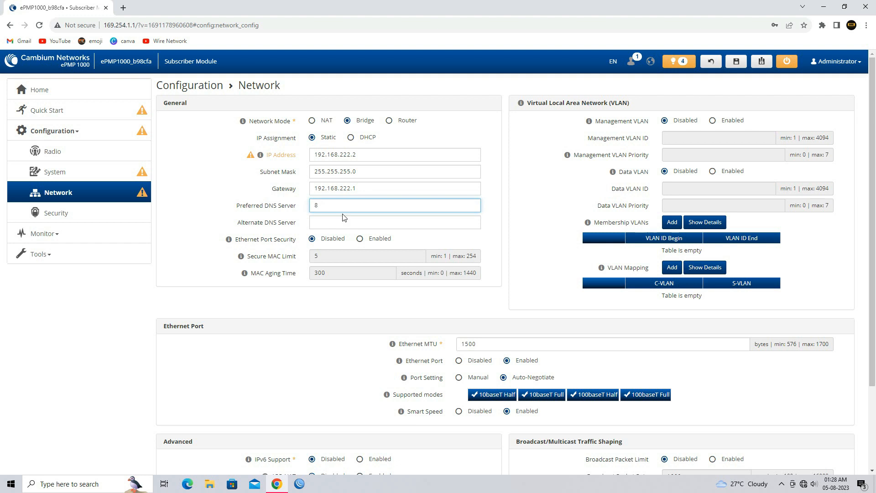
pyautogui.write('.8.8.8')
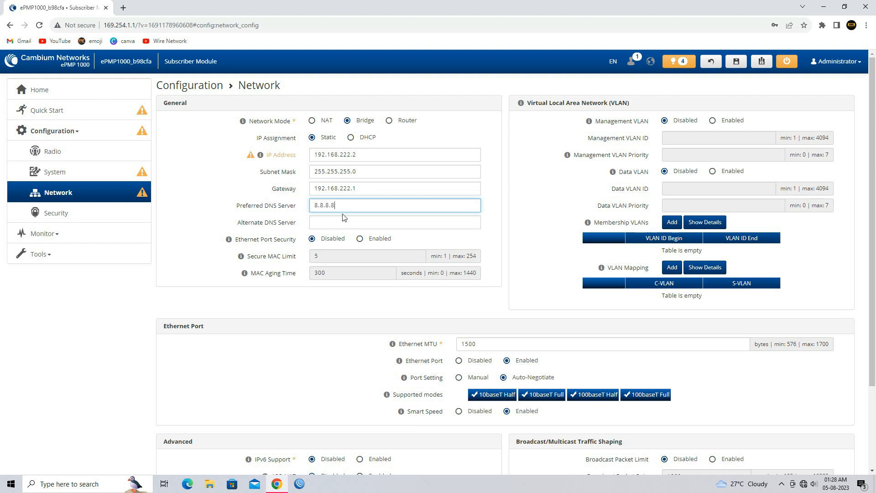
pyautogui.write('4.2.2.2')
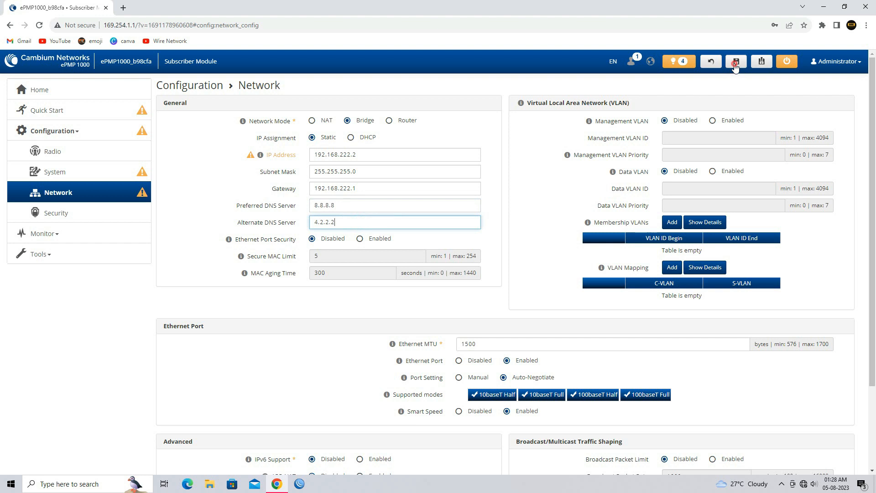
pyautogui.click(736, 61)
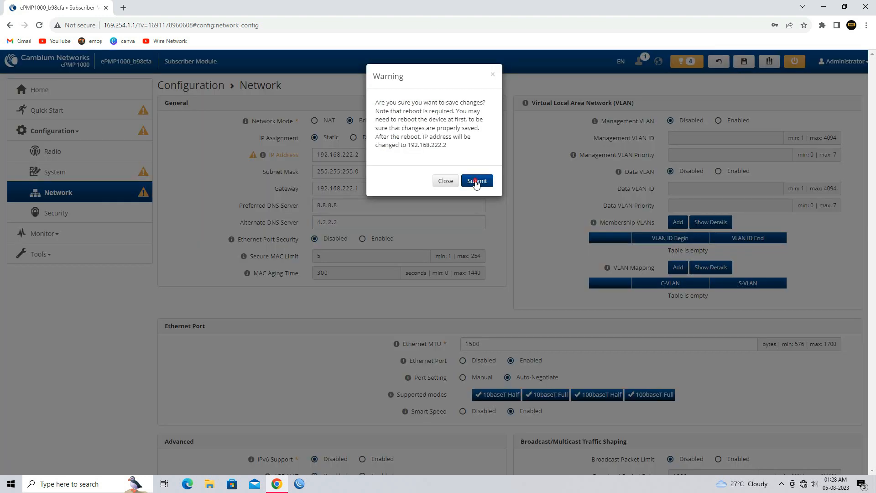
pyautogui.click(476, 181)
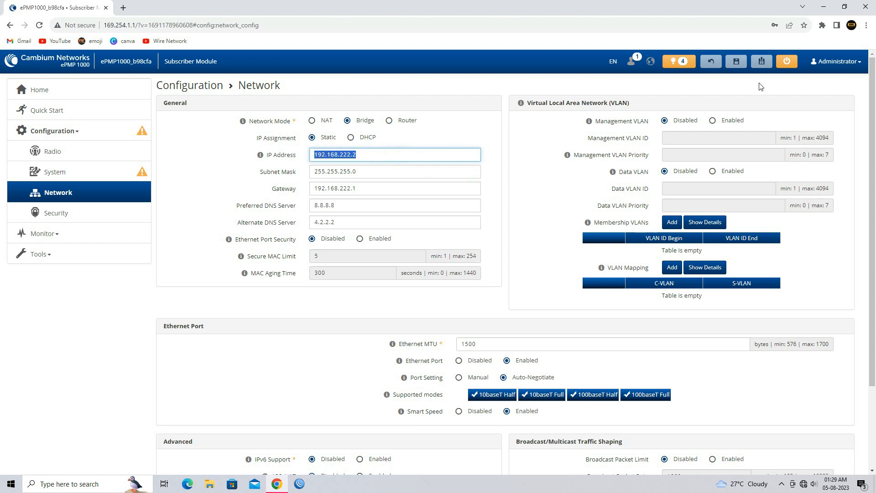
# Reboot the radio and start pinging its new address 192.168.222.2 from Command Prompt.
pyautogui.click(786, 62)
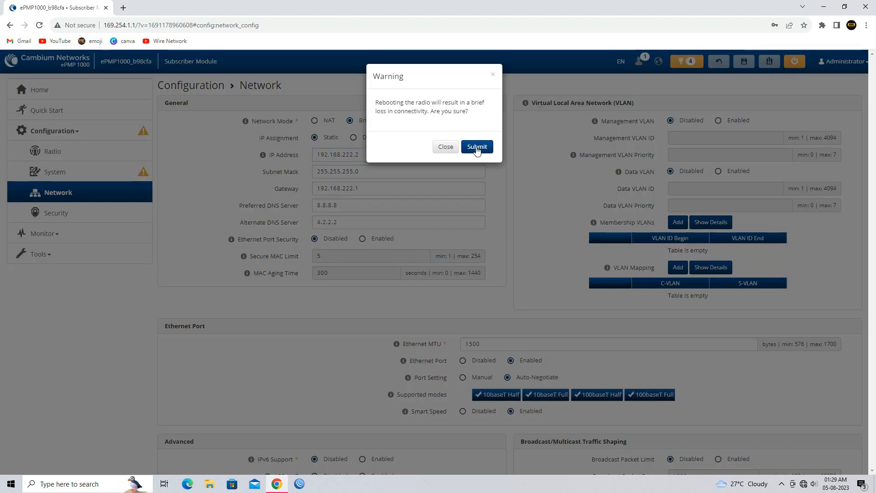
pyautogui.click(476, 147)
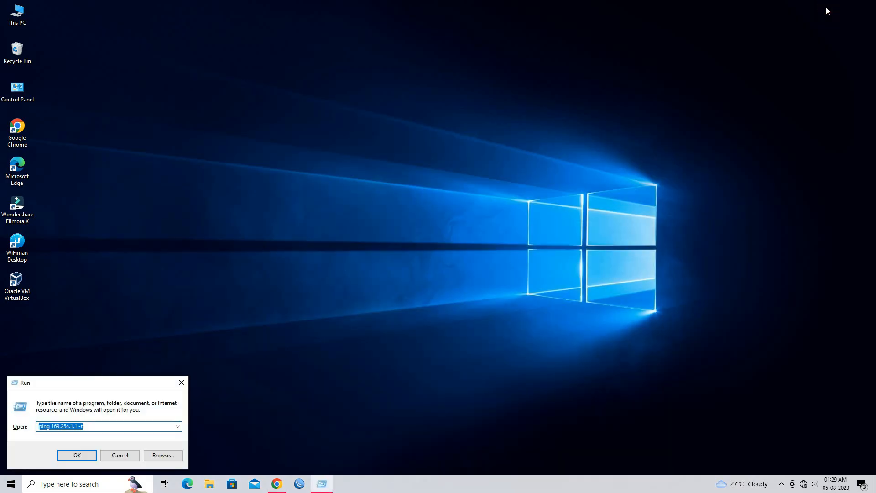
pyautogui.click(77, 455)
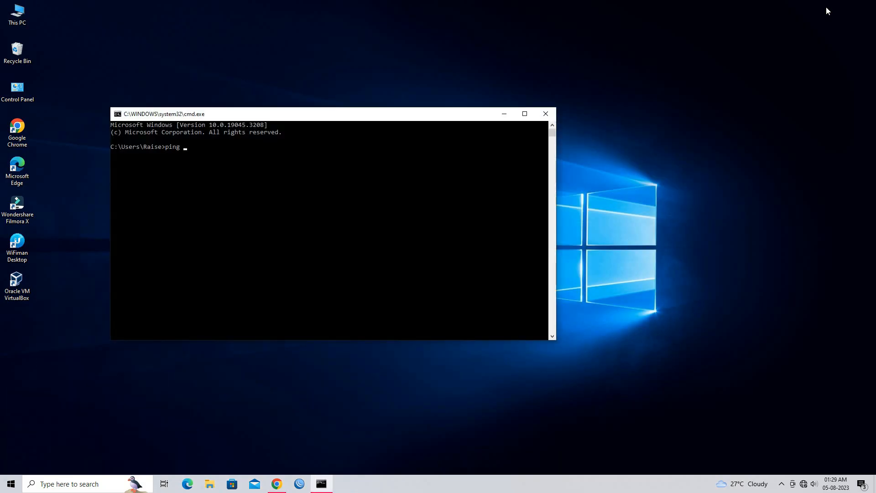
pyautogui.write('192.168.')
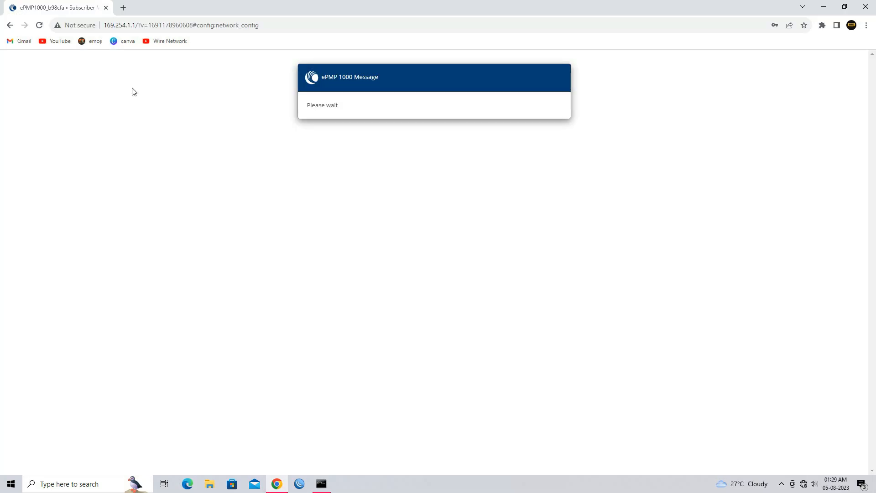
pyautogui.click(105, 7)
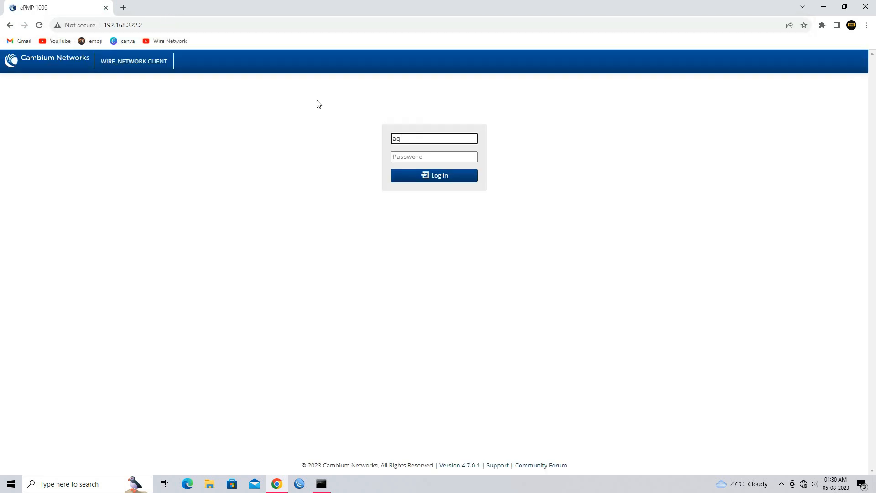
# Sign in to the subscriber radio at 192.168.222.2 as admin.
pyautogui.write('dmin')
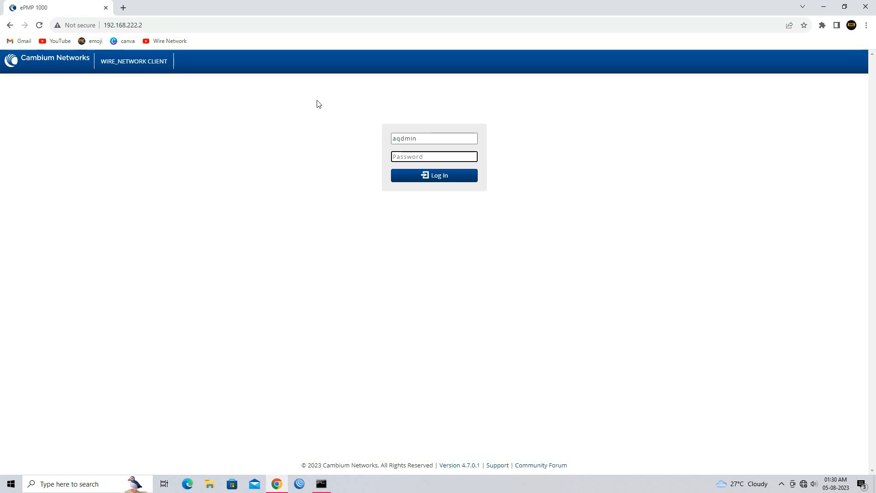
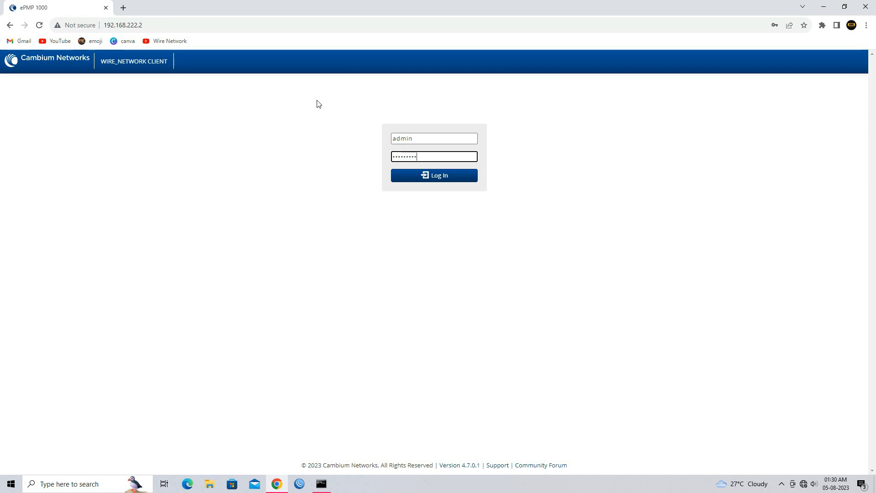
pyautogui.click(433, 175)
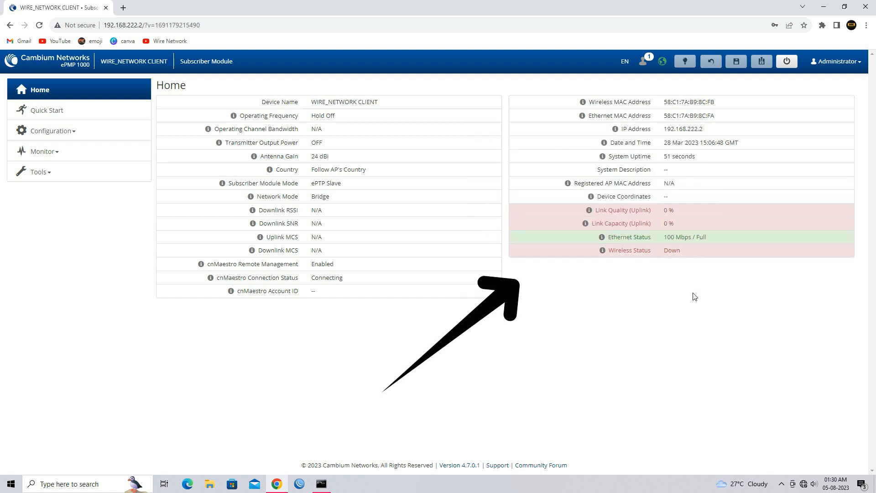
pyautogui.moveTo(721, 320)
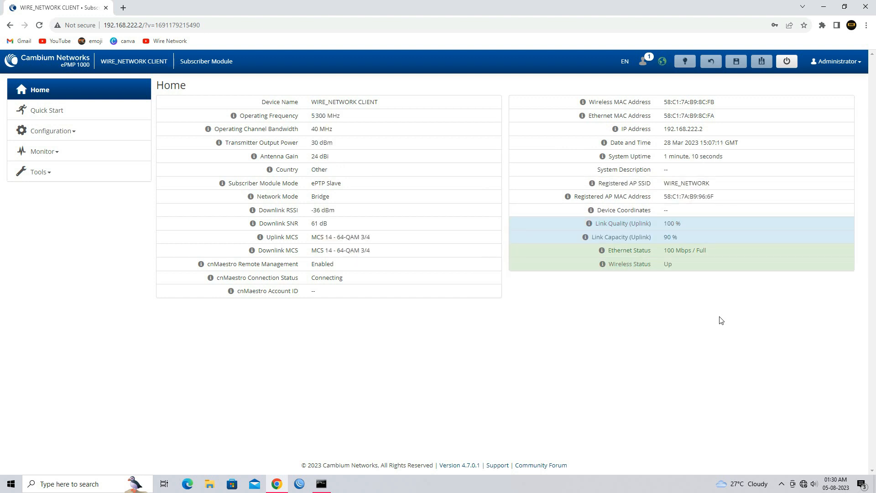
# Verify the dashboard shows the WIRE_NETWORK link Up at 100% link quality.
pyautogui.doubleClick(686, 183)
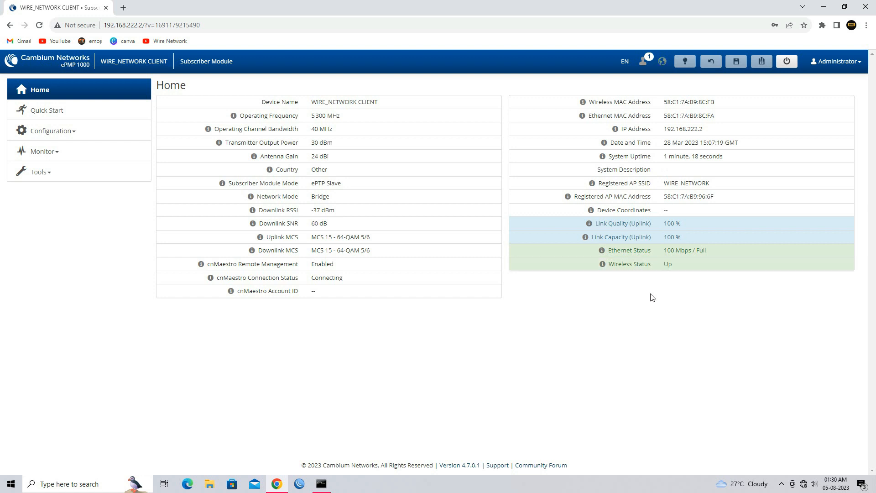
pyautogui.click(10, 483)
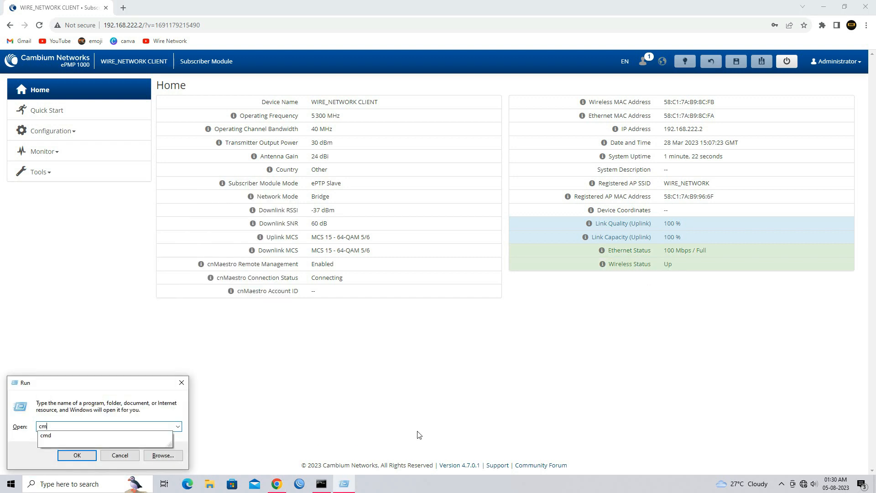
pyautogui.click(77, 455)
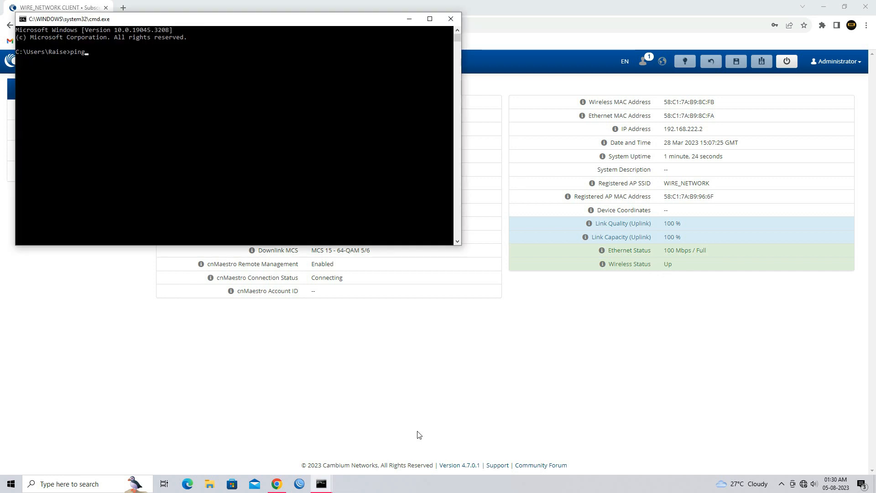